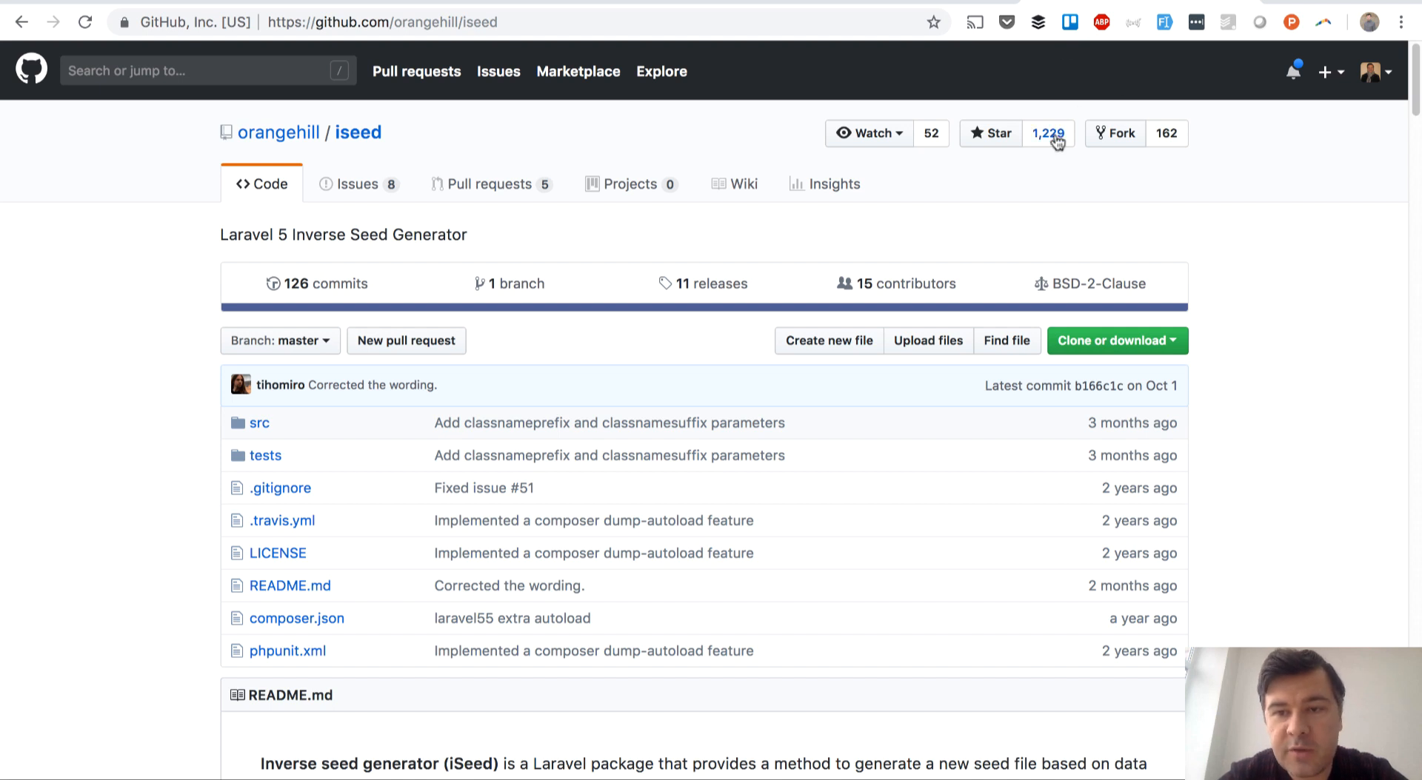
mouse_move(39, 515)
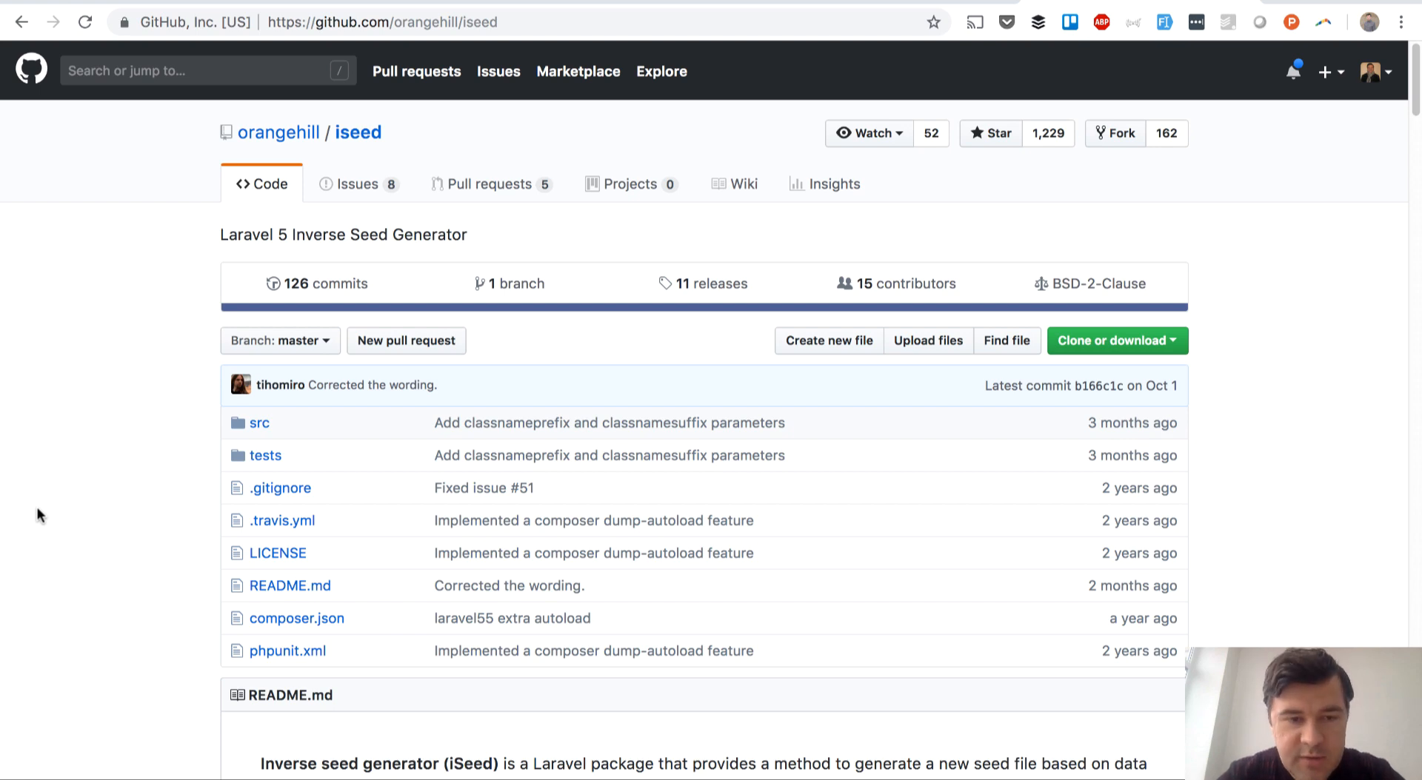
Step: Scroll the orangehill/iseed README down to the Installation section with composer require snippets
scroll("down", 3)
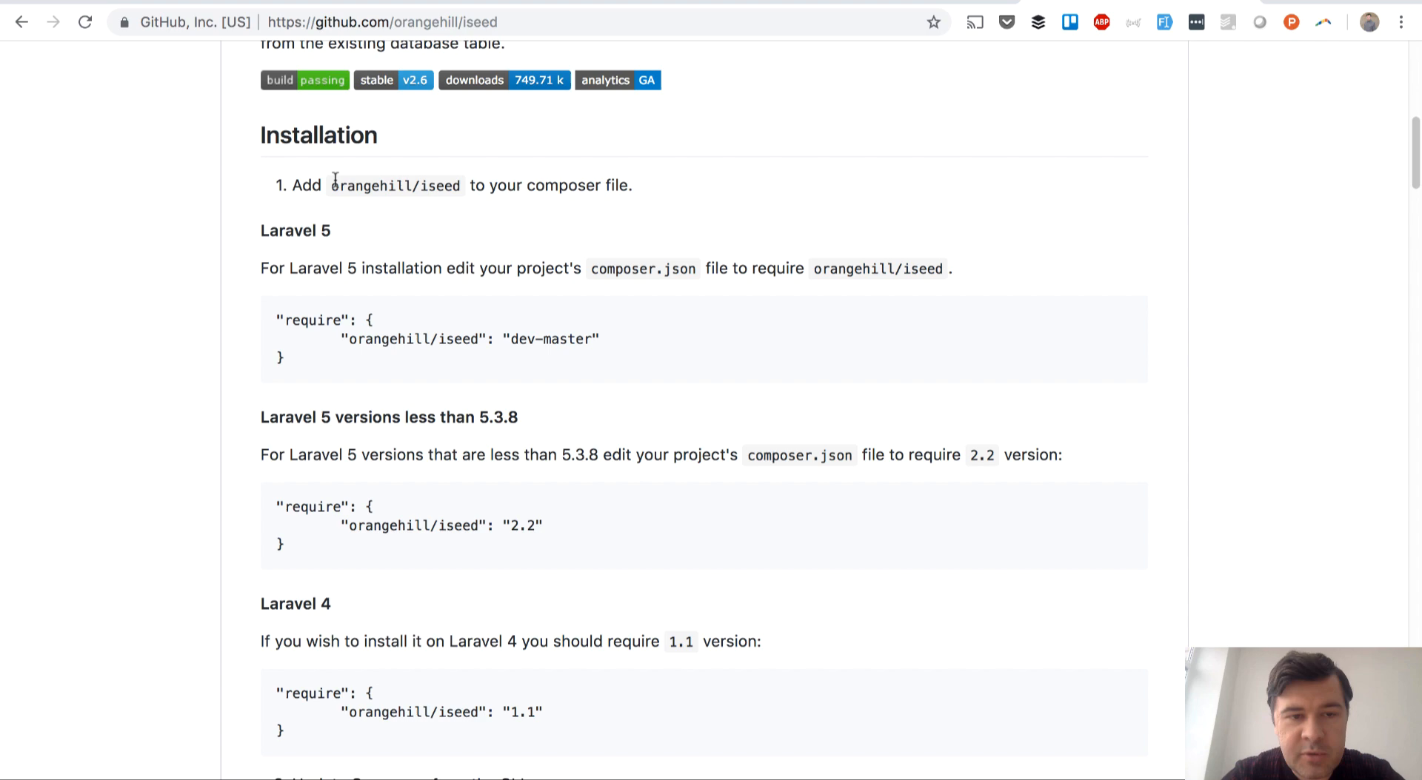
mouse_move(166, 298)
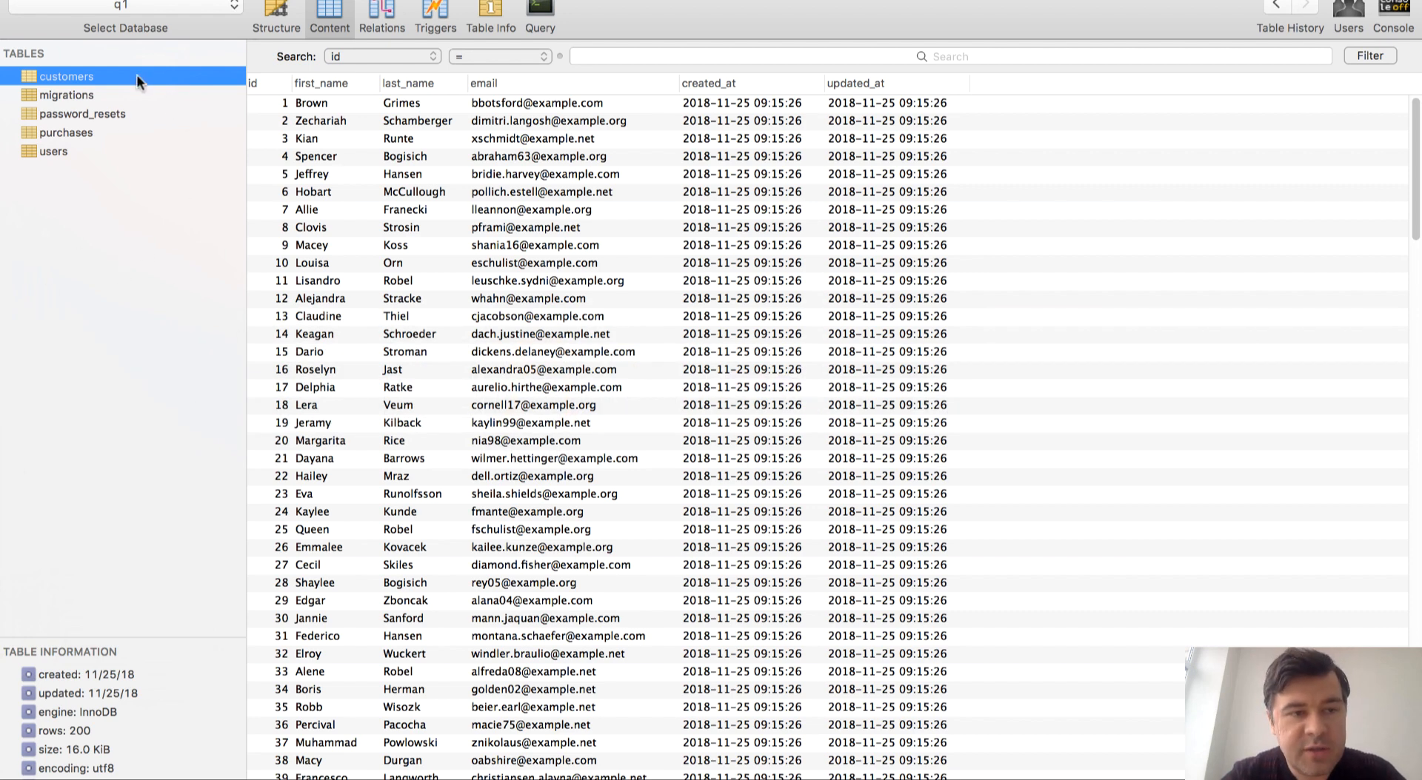
mouse_move(435, 588)
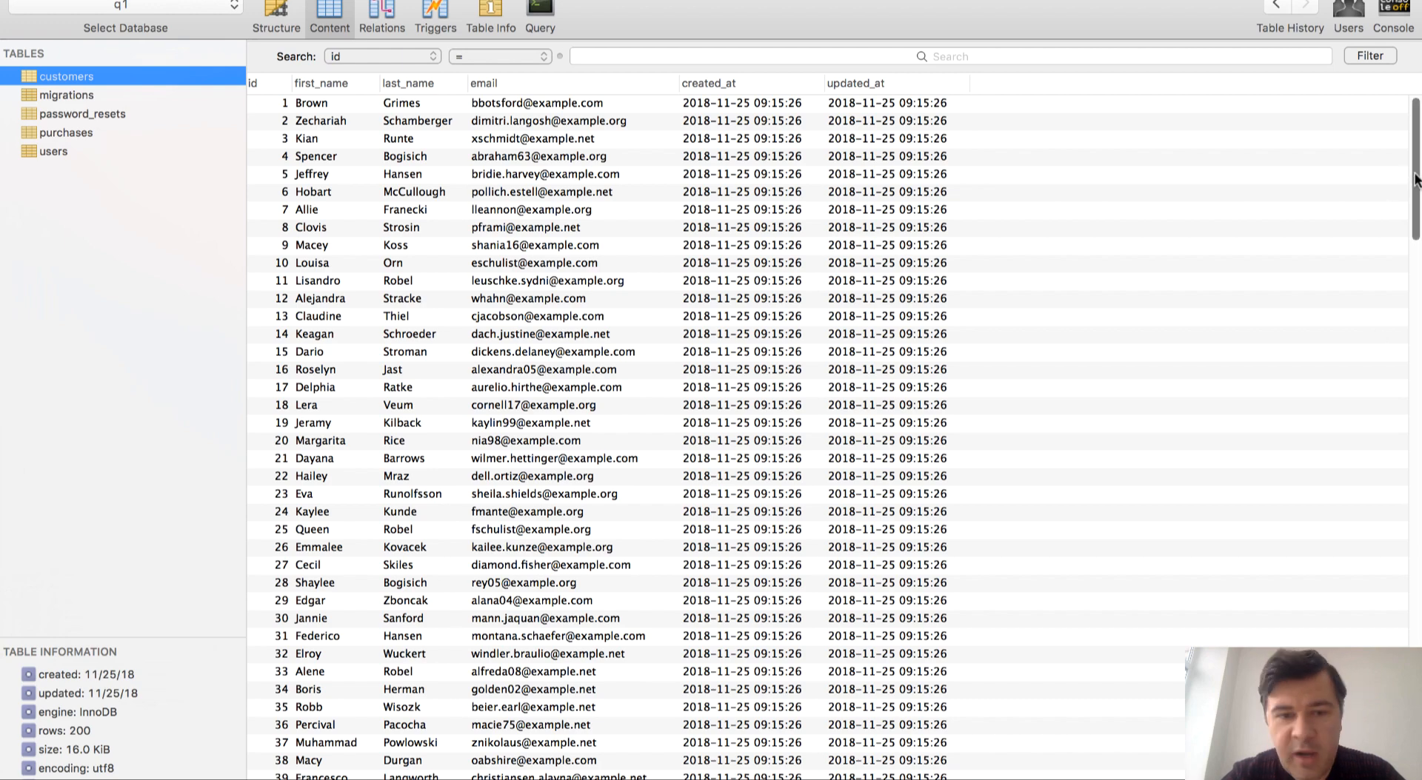
Step: Browse the 200 customers rows, then load the purchases table's 3,000 rows
scroll("down", 3)
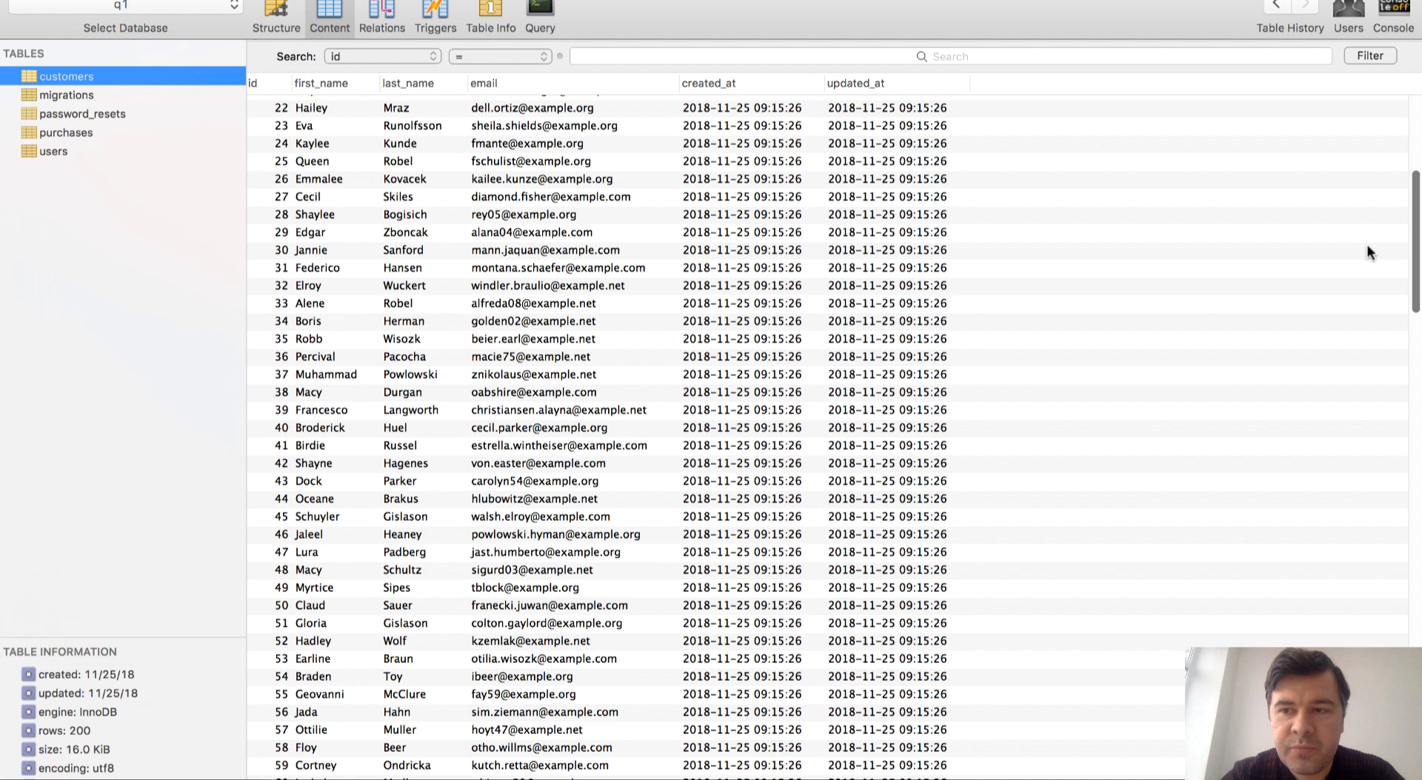
left_click(65, 132)
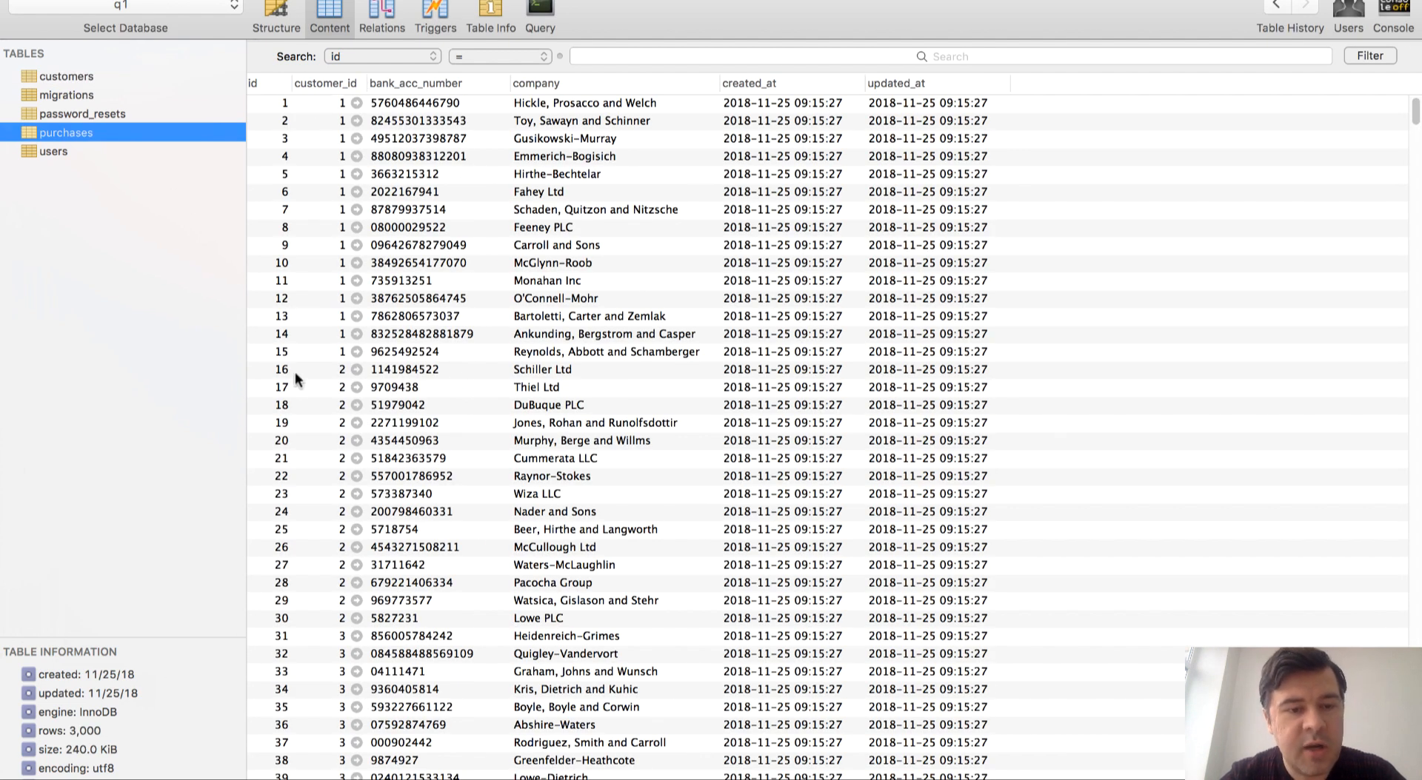
mouse_move(681, 351)
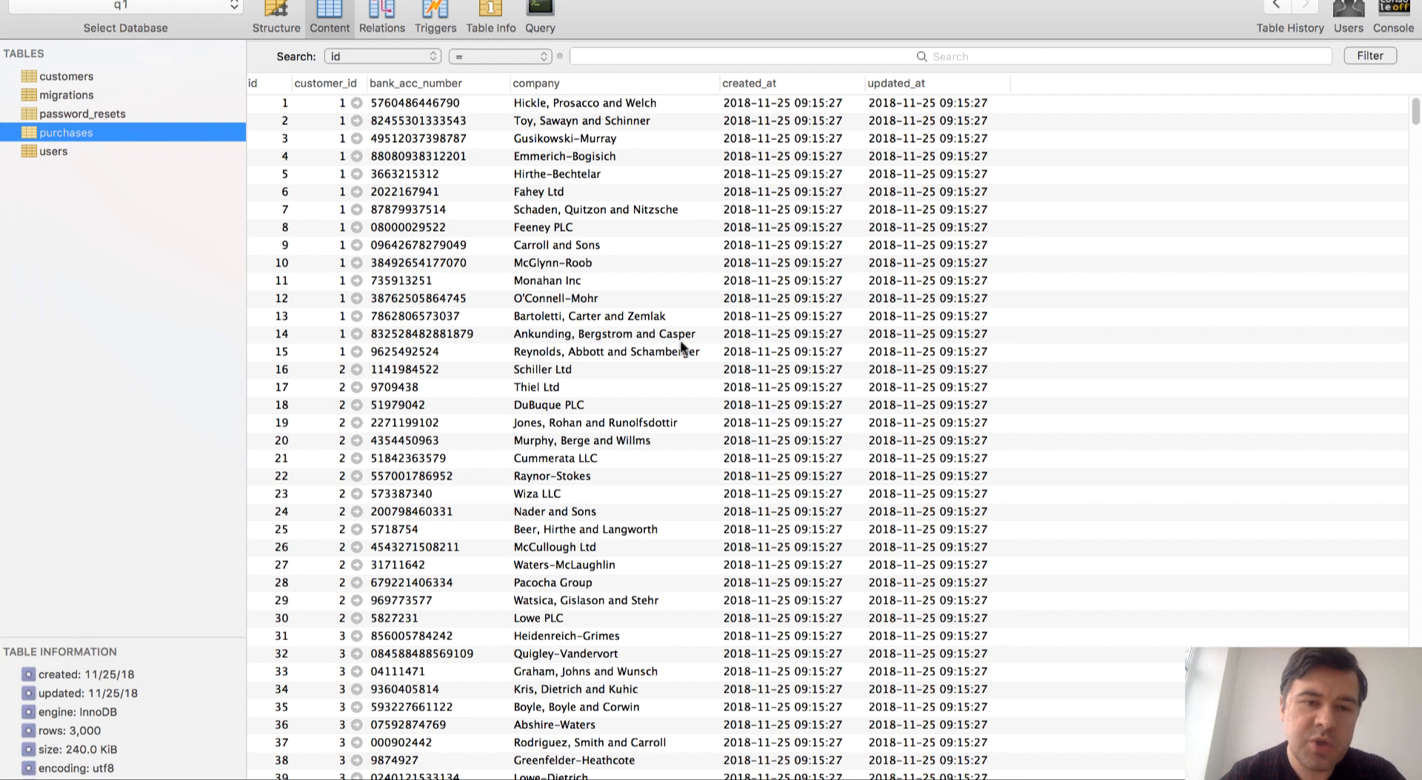
scroll("down", 3)
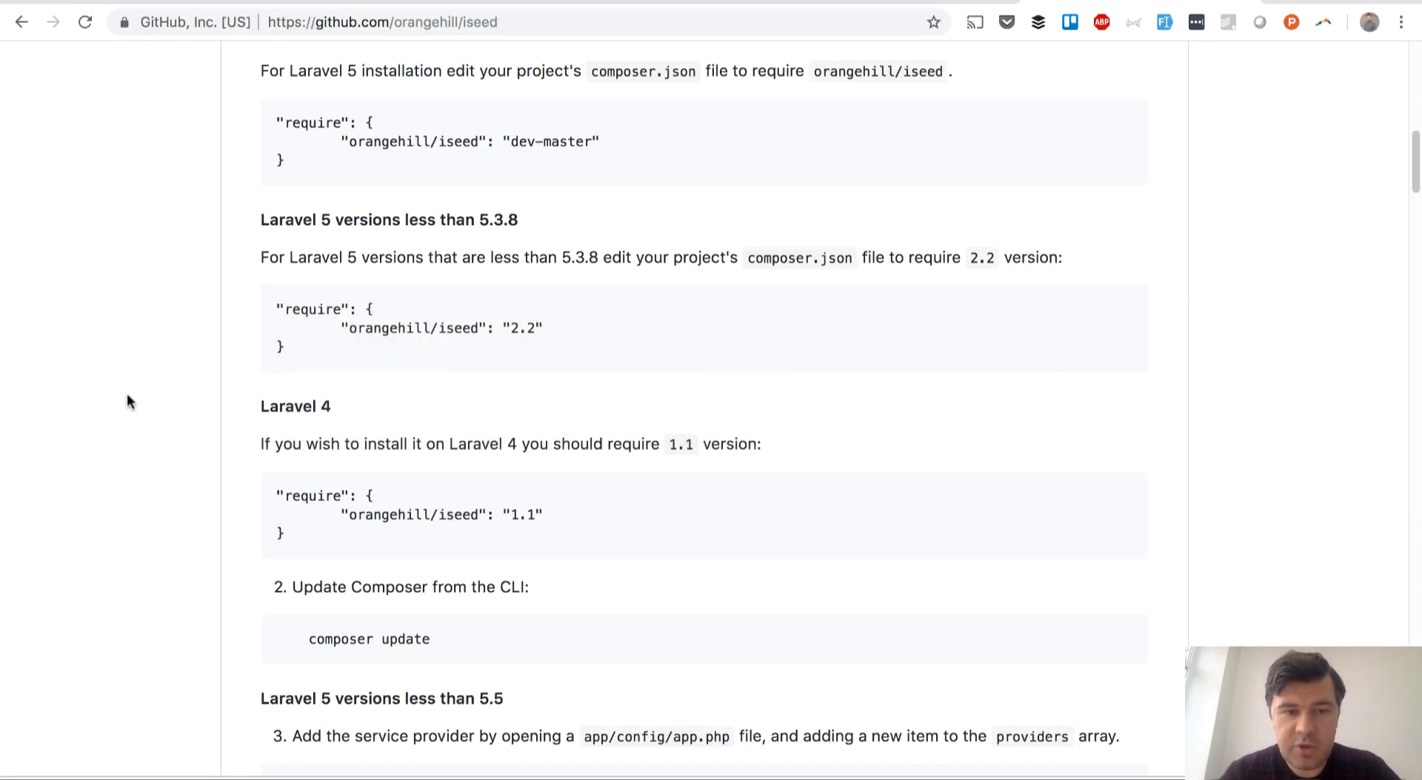
Step: Run php artisan iseed customers to generate CustomersTableSeeder.php
scroll("down", 3)
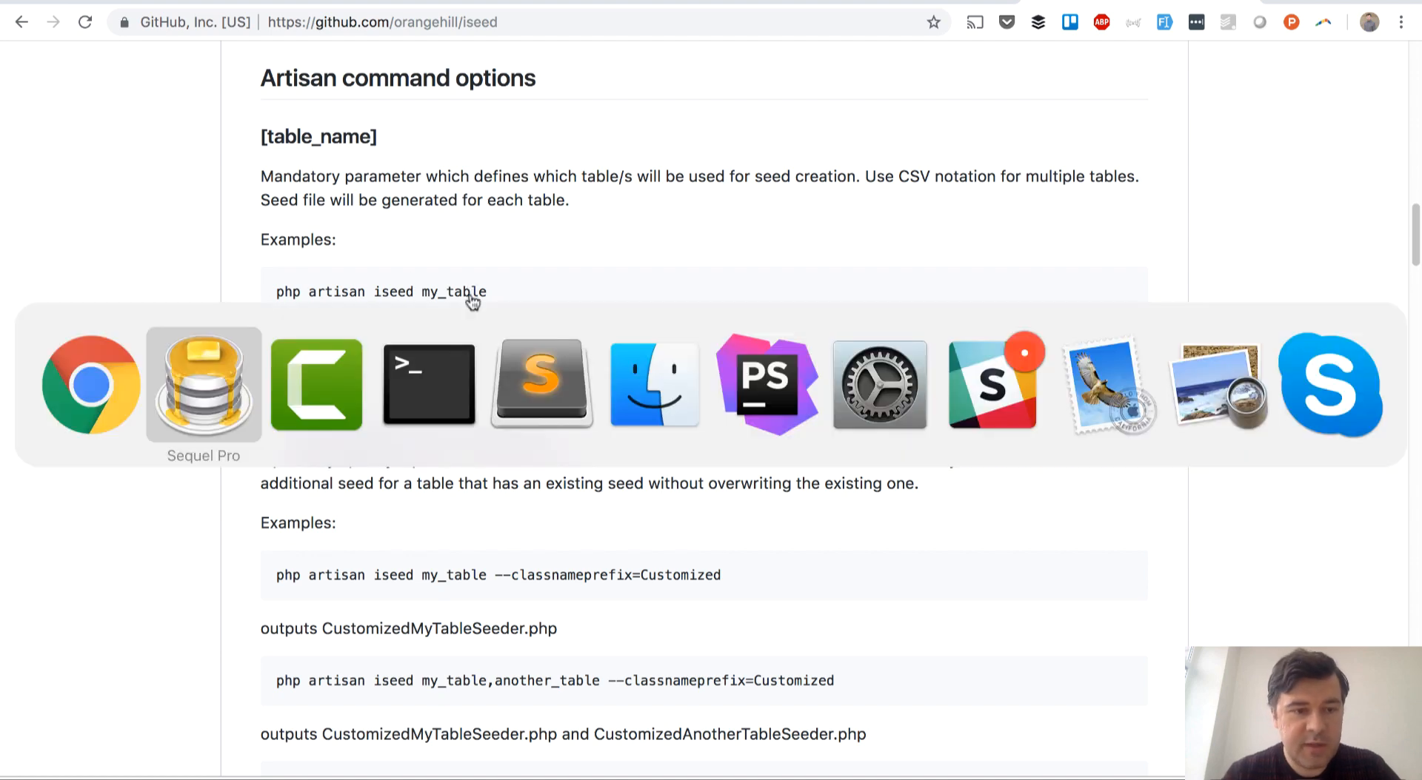
left_click(427, 383)
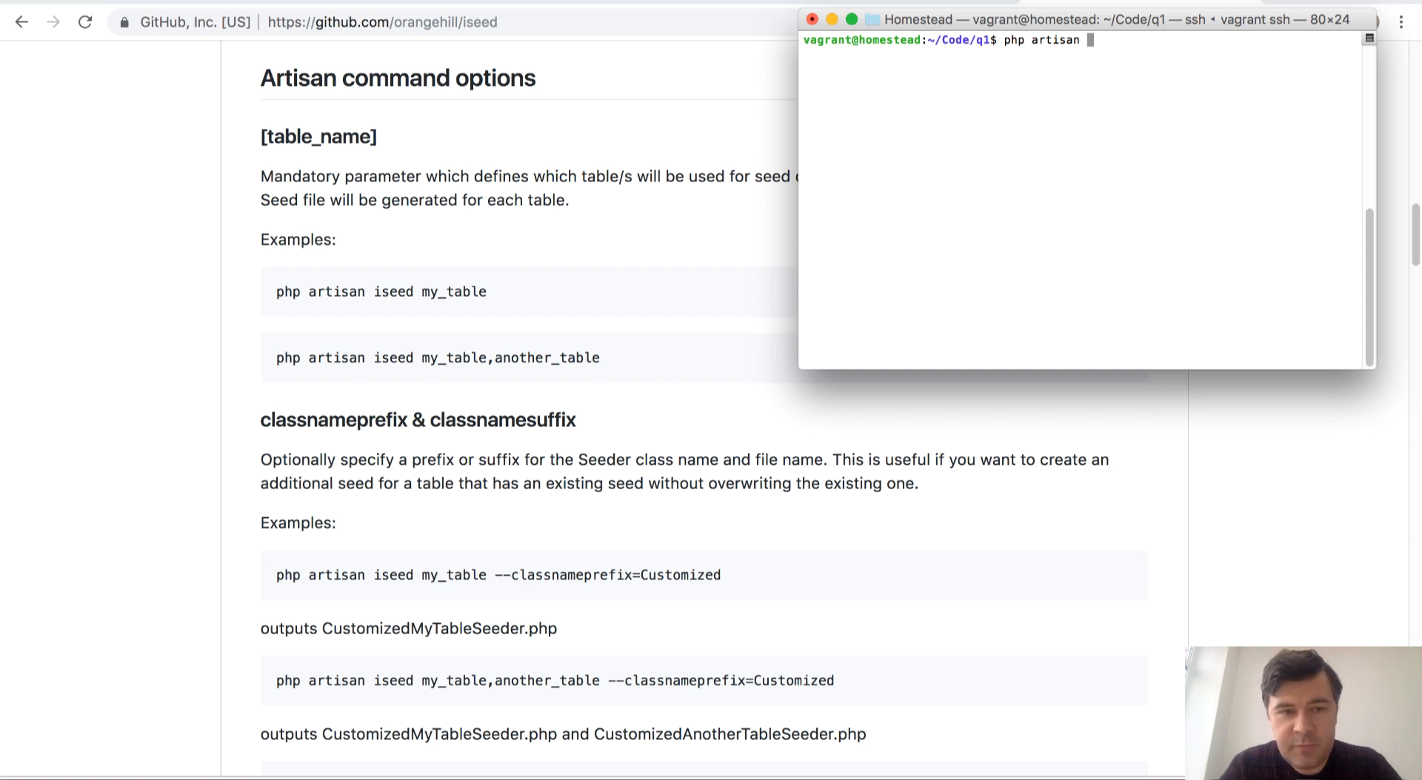
type("iseed")
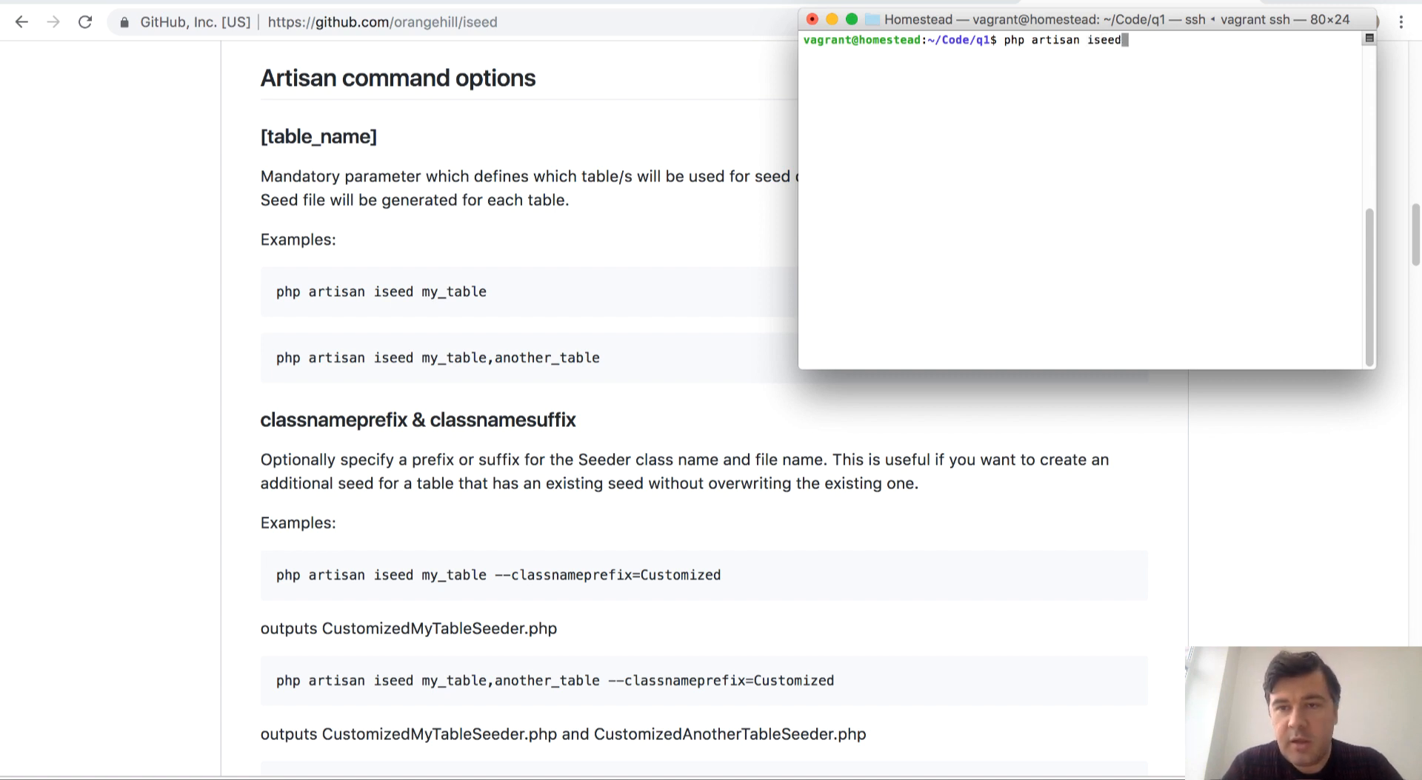
type("customers")
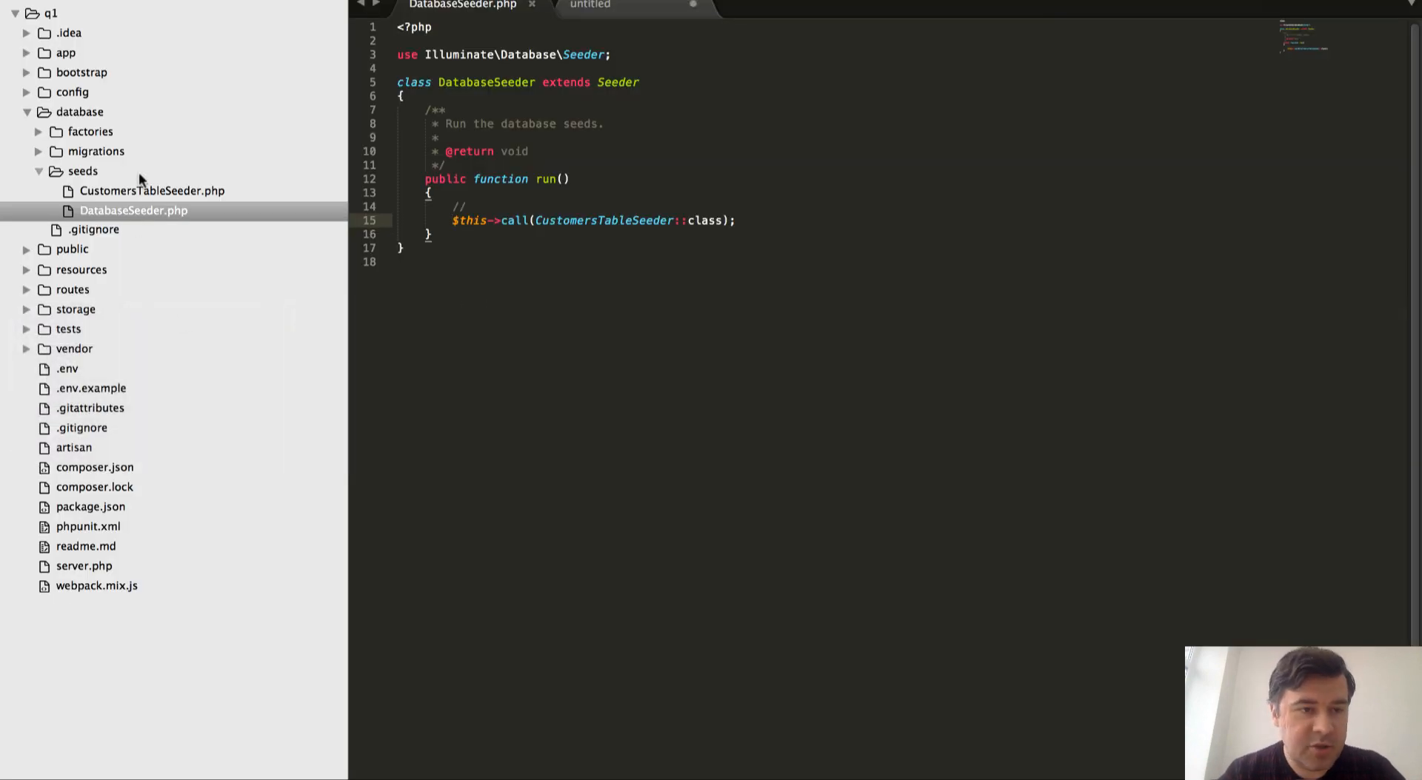
Step: Open CustomersTableSeeder.php under database/seeds and scroll through its insert arrays
left_click(151, 191)
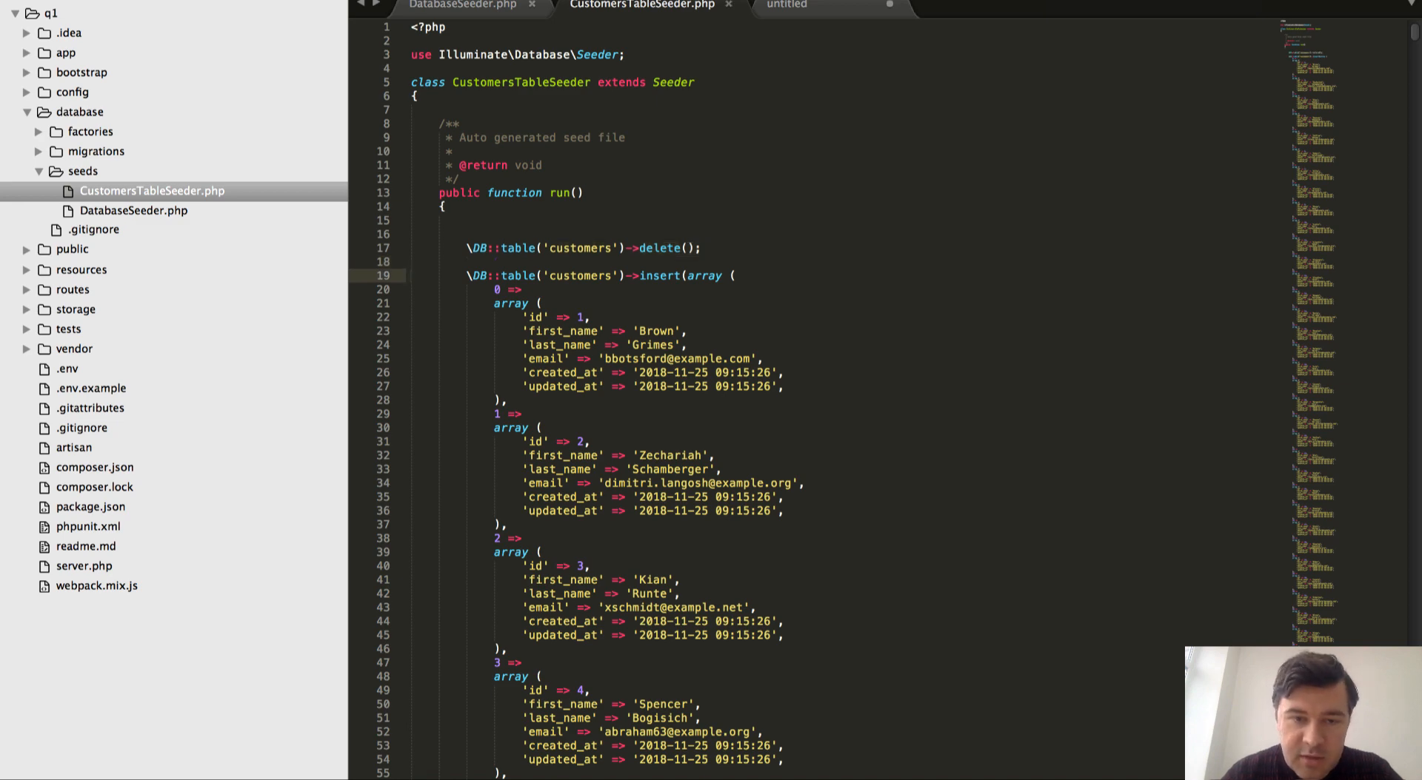
scroll("down", 3)
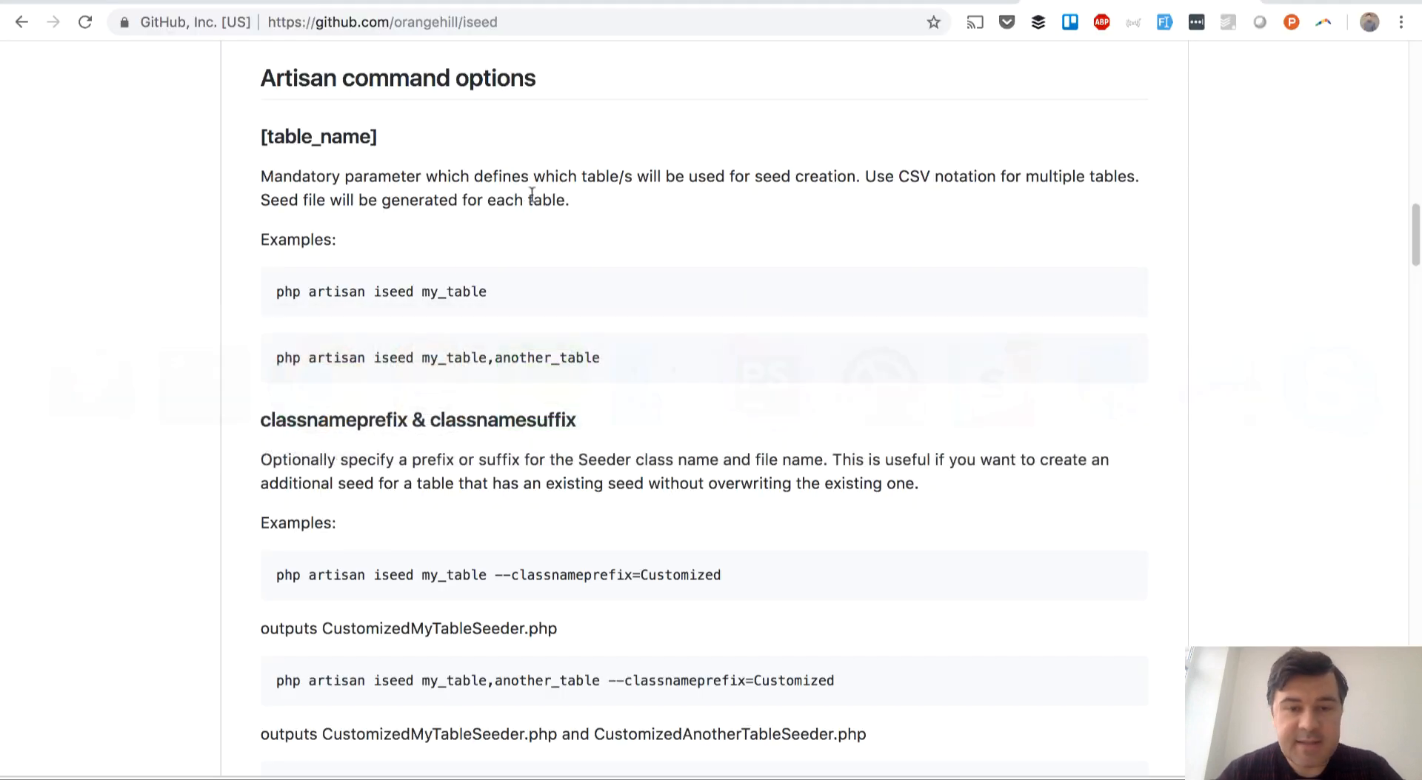
Step: Run php artisan iseed customers,purchases and answer yes to overwrite the customers seeder
scroll("down", 3)
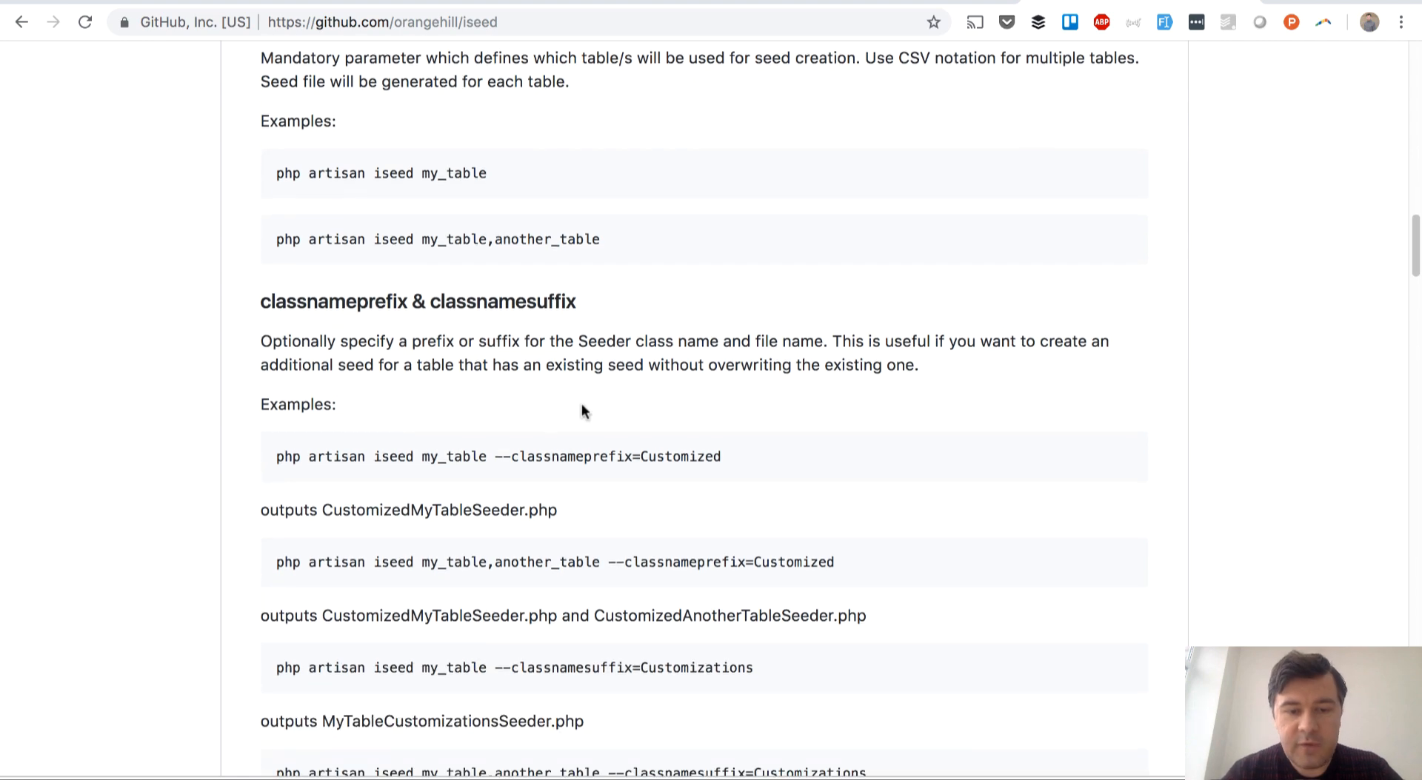
mouse_move(536, 272)
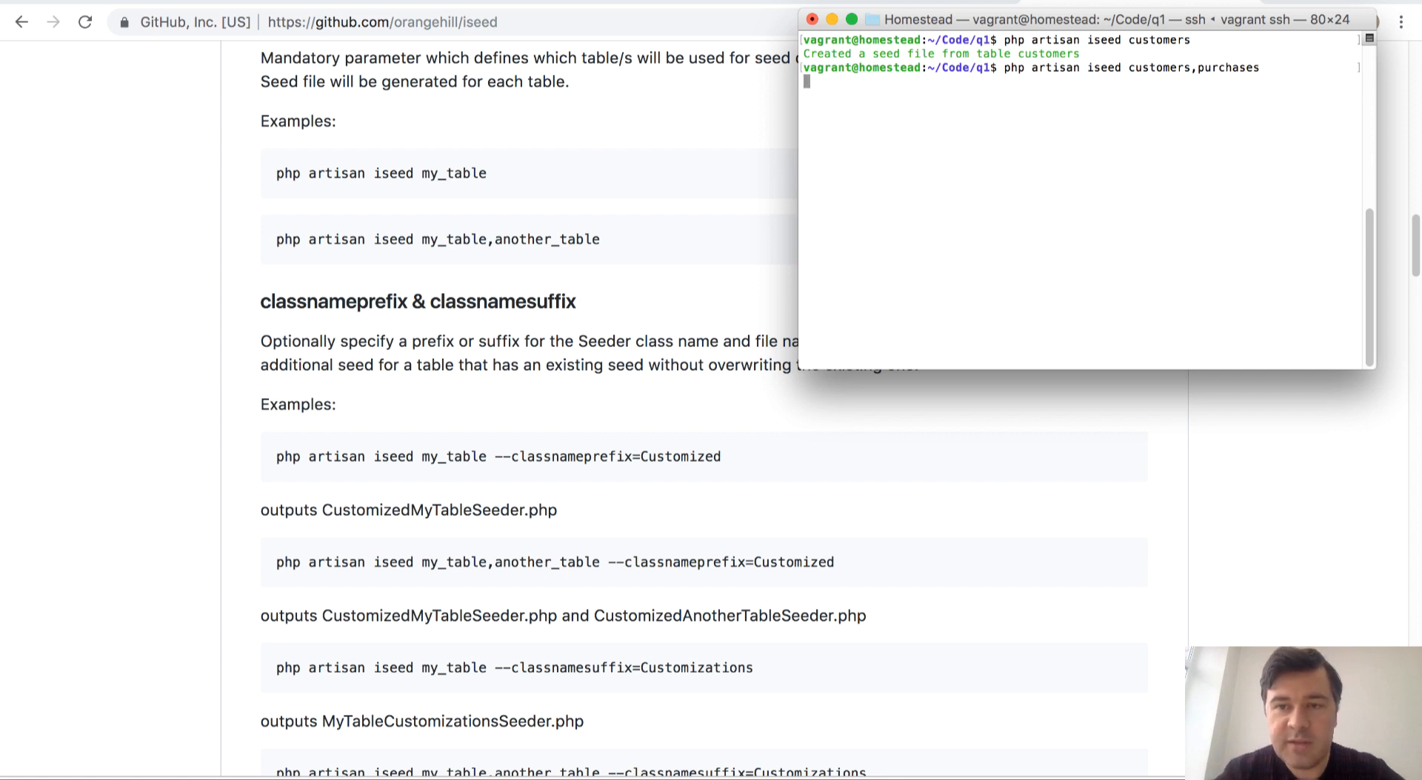
key("enter")
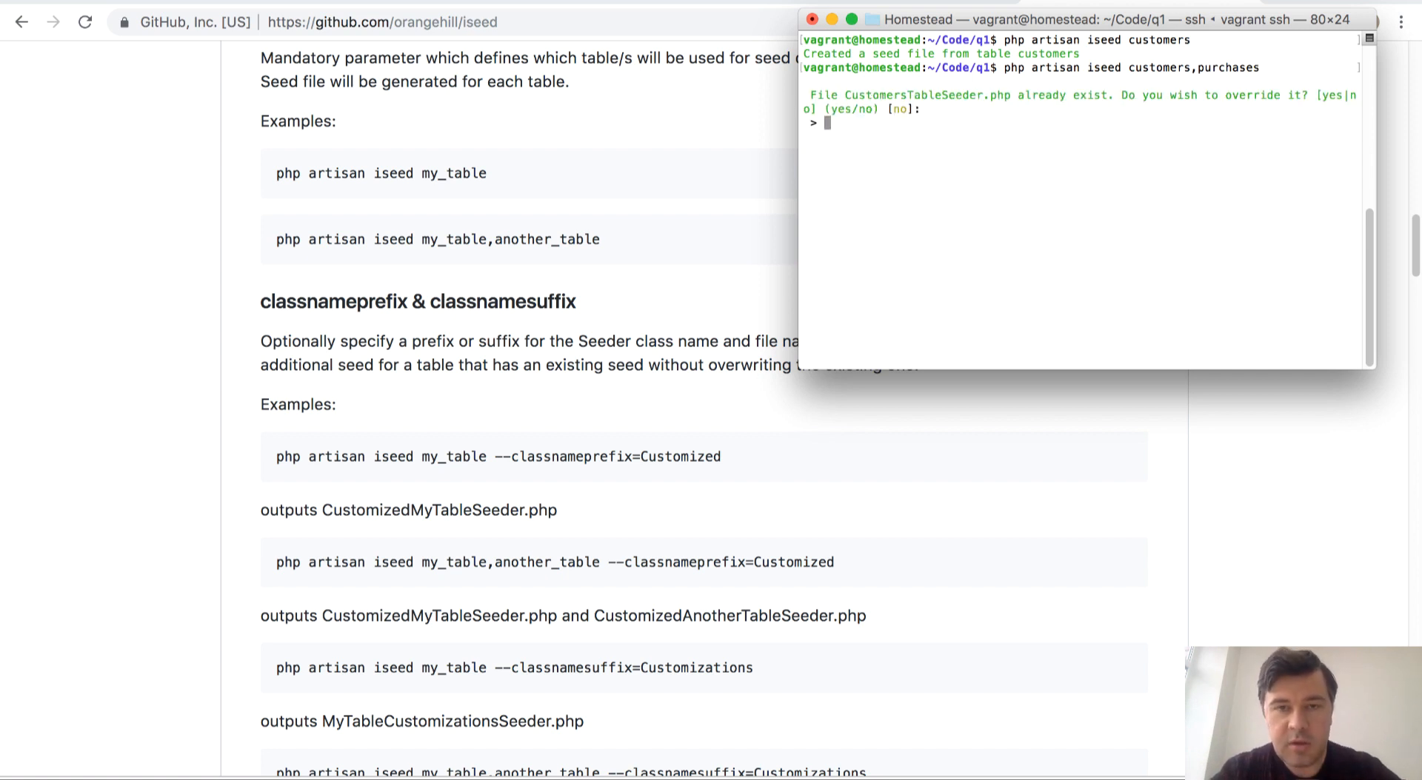
type("yes")
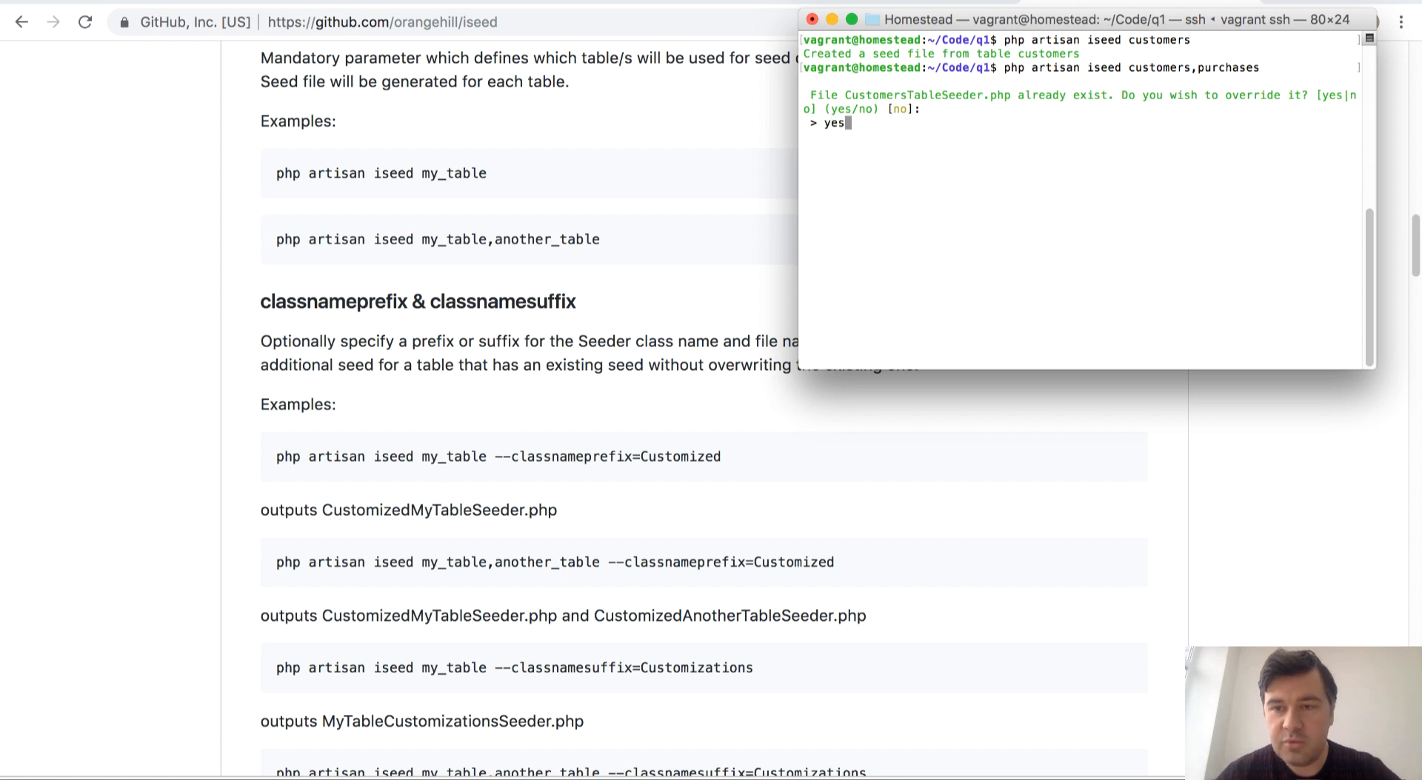
key("enter")
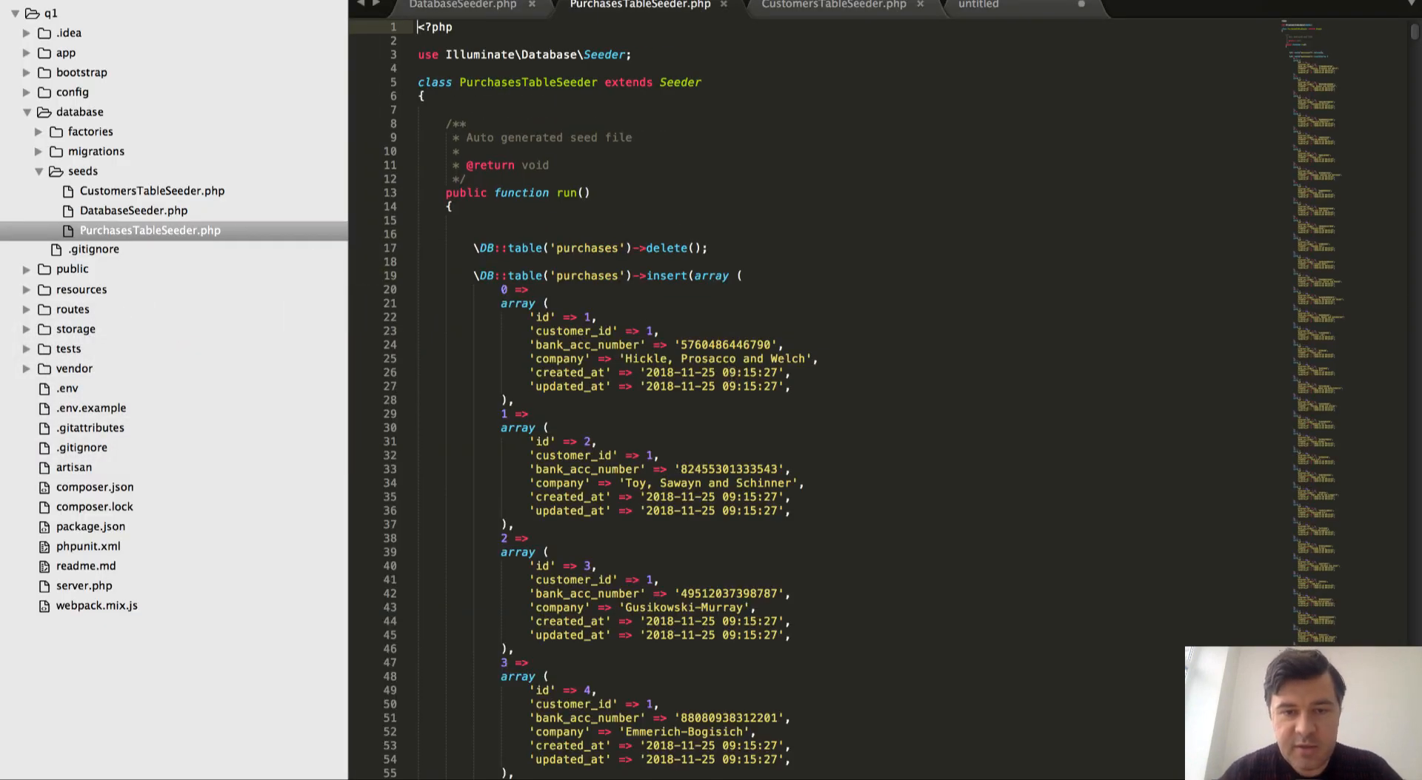
Step: Check DatabaseSeeder.php calls both seeders and confirm purchases holds 3,000 rows in Sequel Pro
scroll("down", 3)
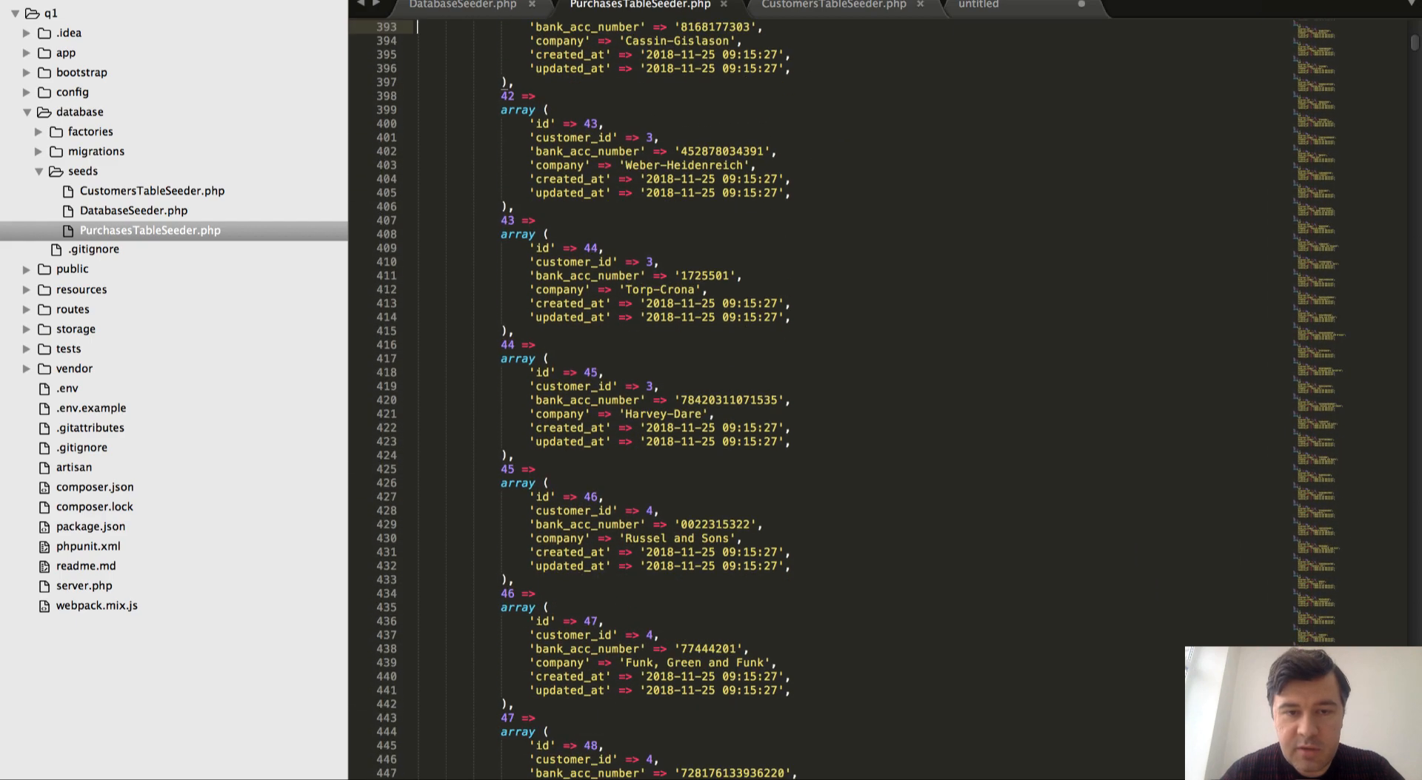
left_click(462, 6)
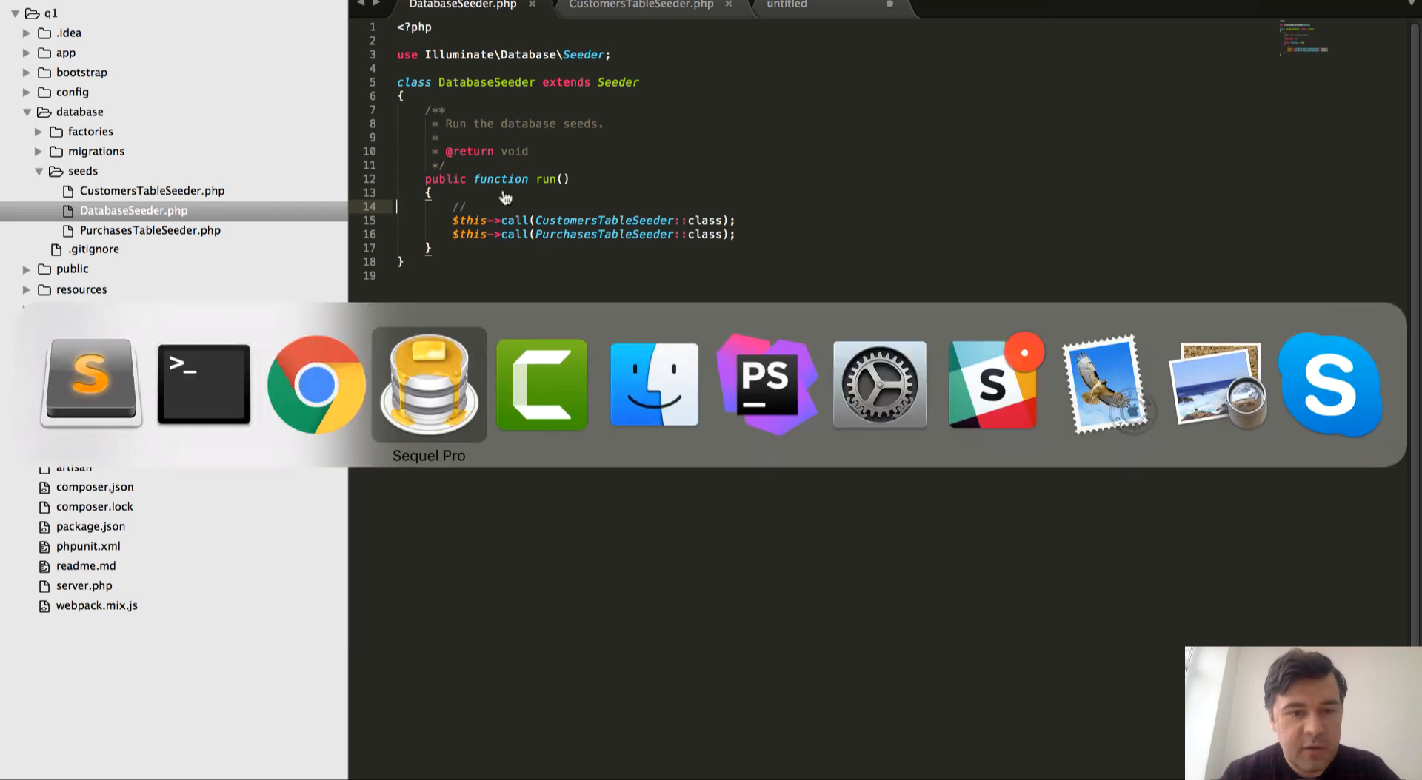
left_click(428, 385)
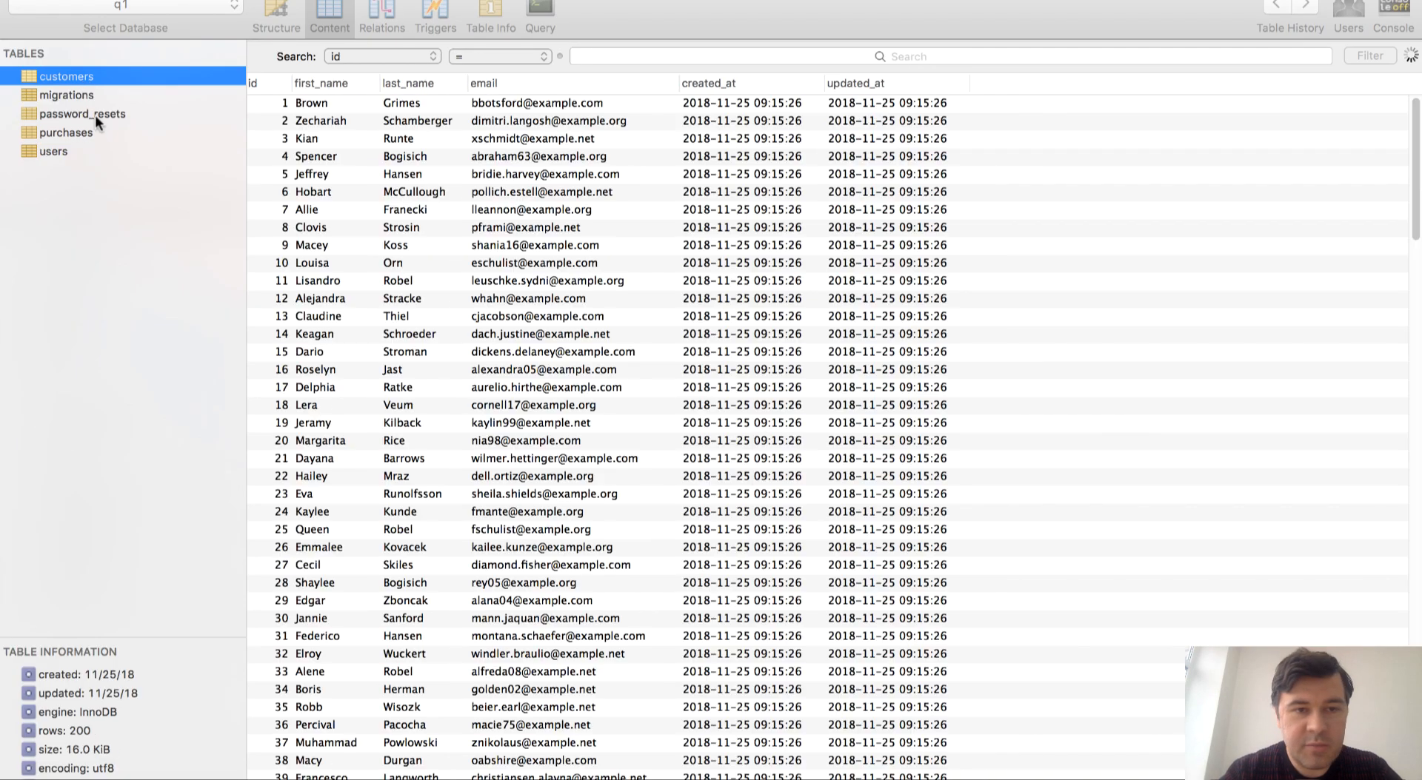
left_click(65, 132)
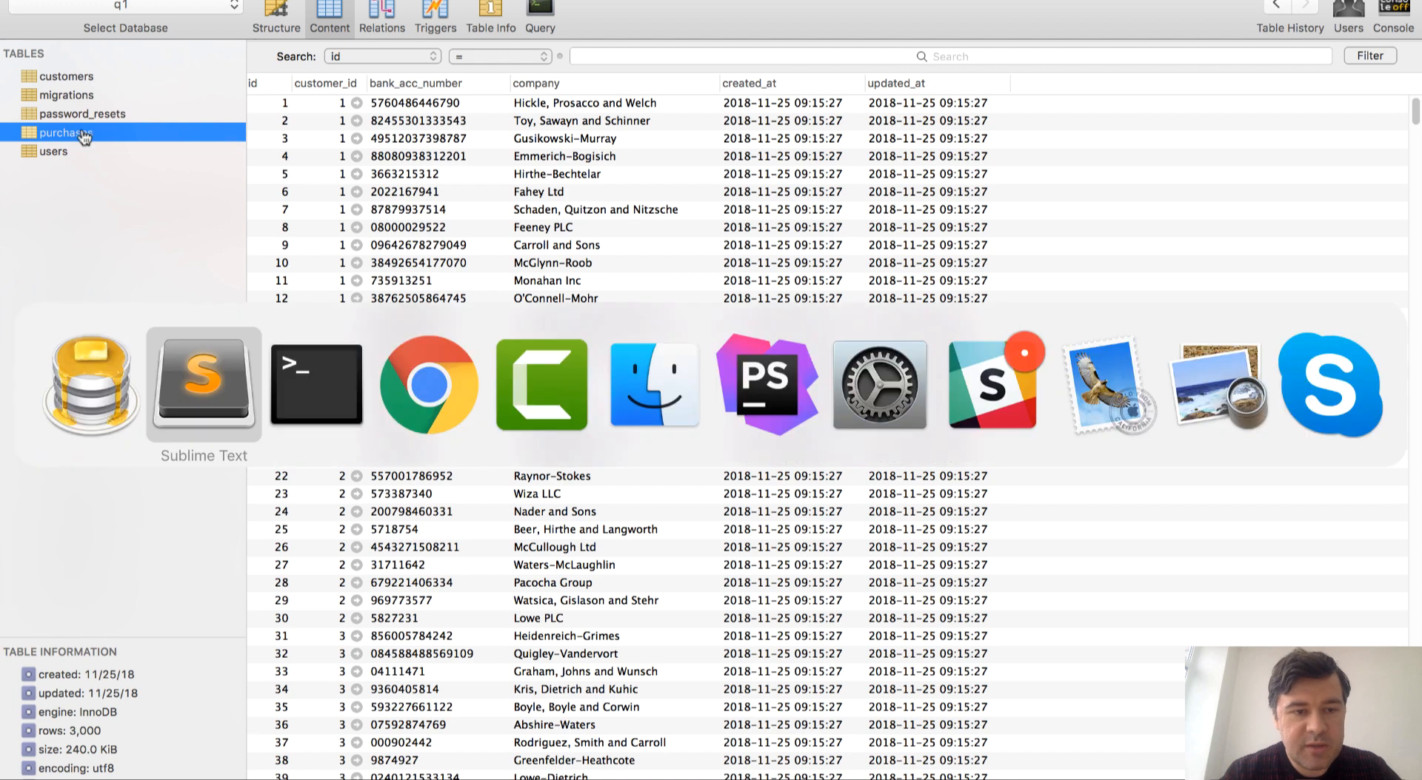
left_click(203, 385)
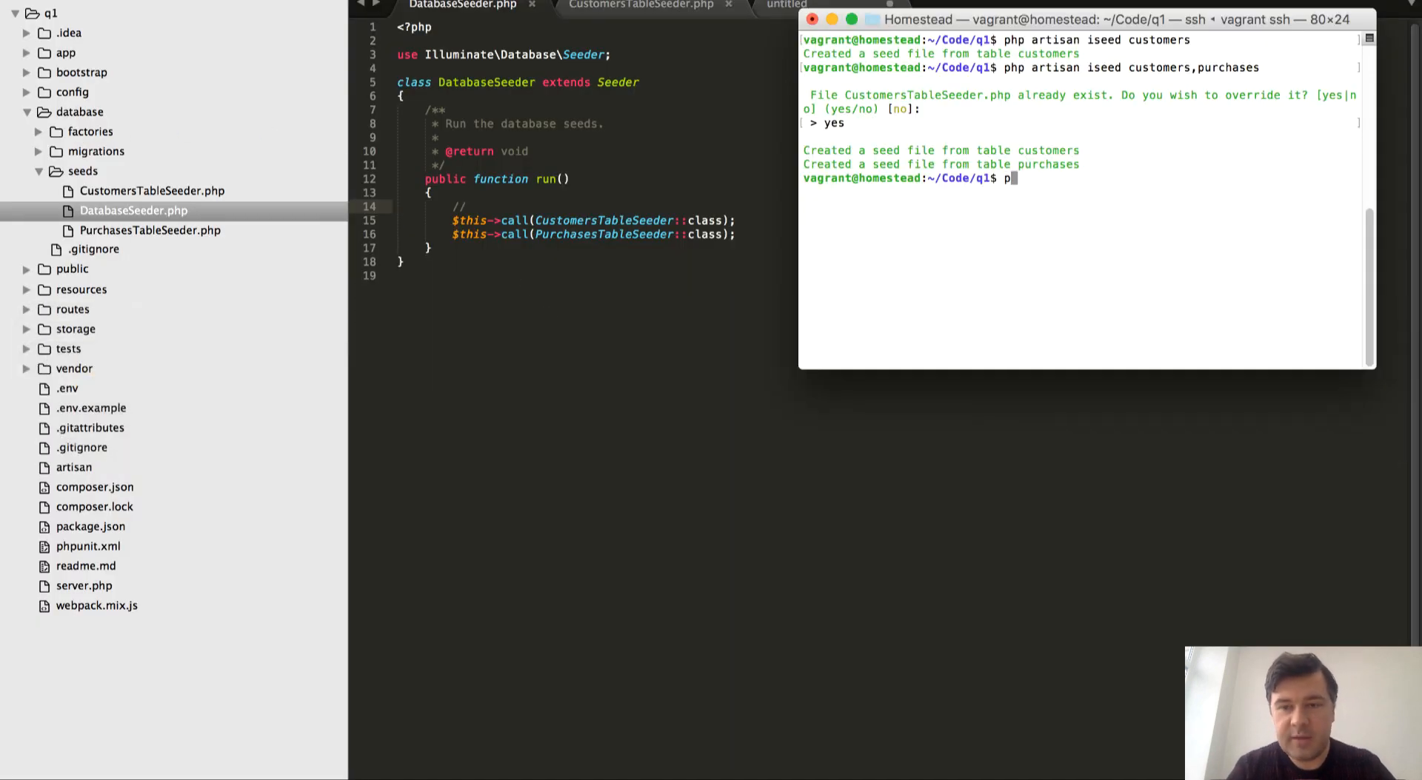
Step: Run php artisan db:seed to reseed the database from the generated seeders
type("hp artisan db:s")
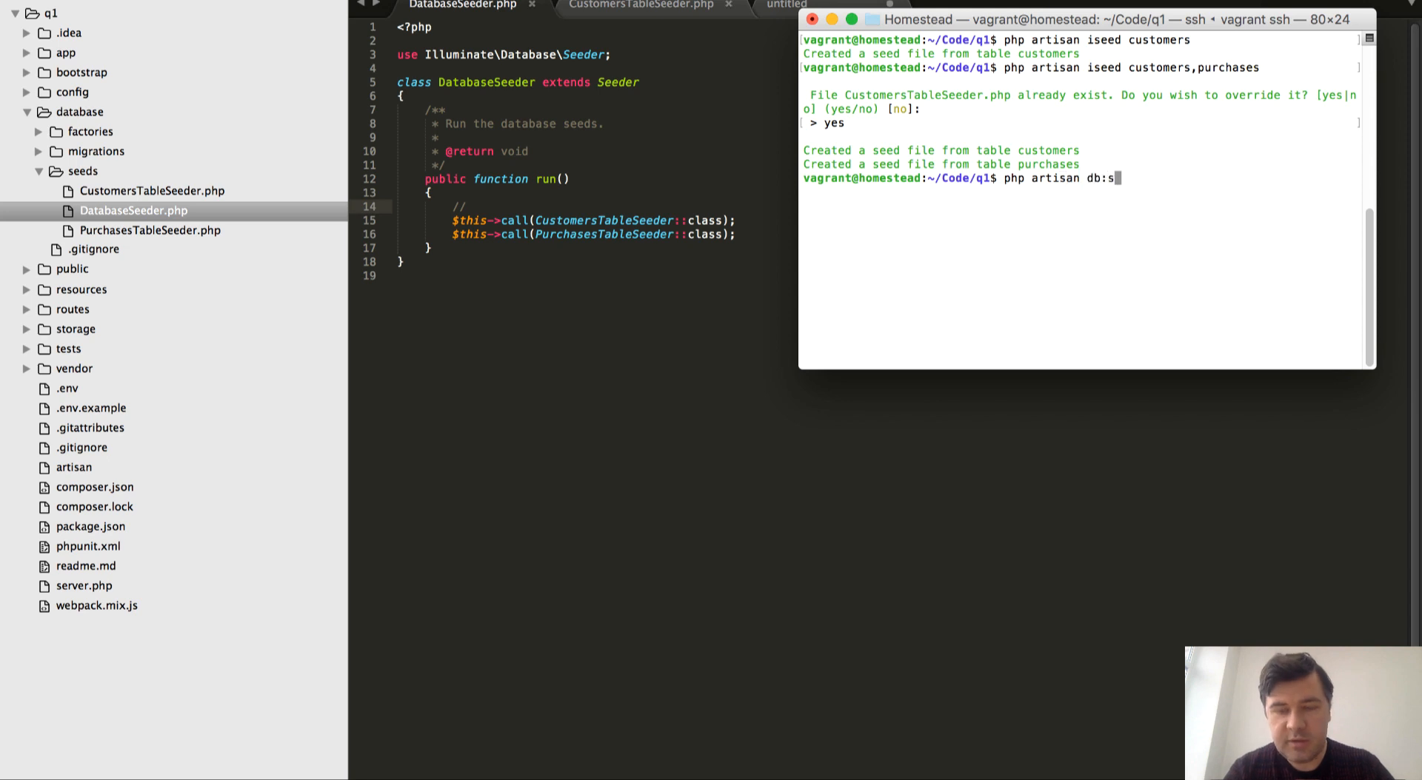
key("Enter")
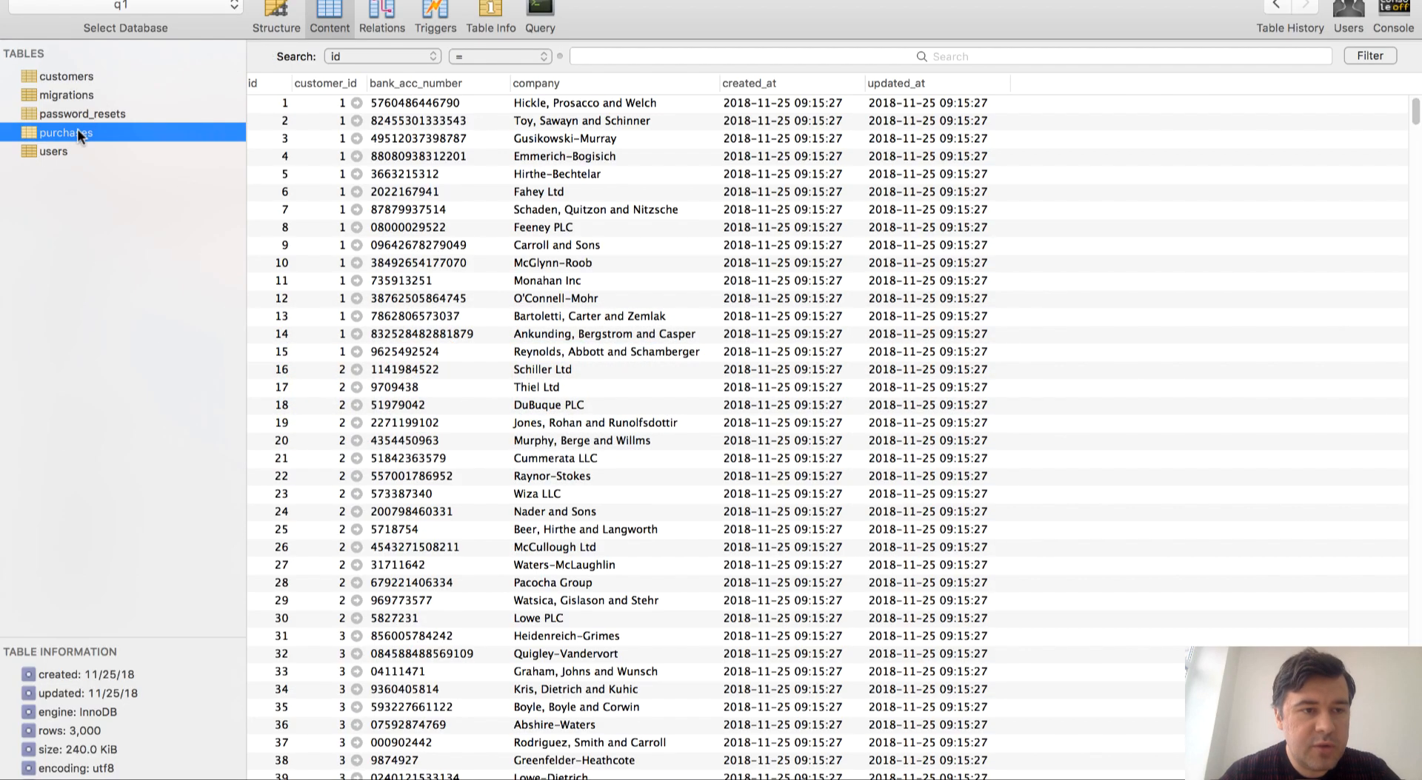
right_click(65, 132)
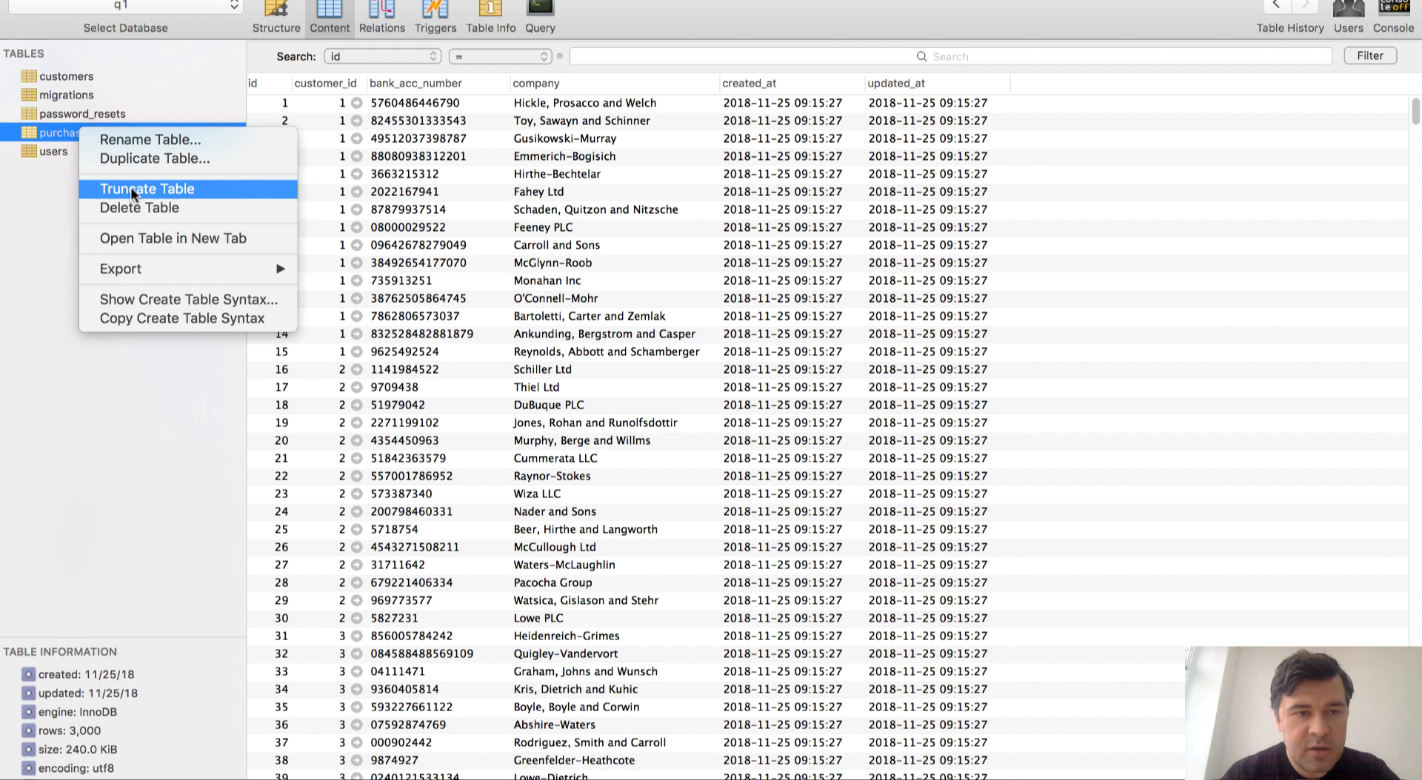
left_click(146, 188)
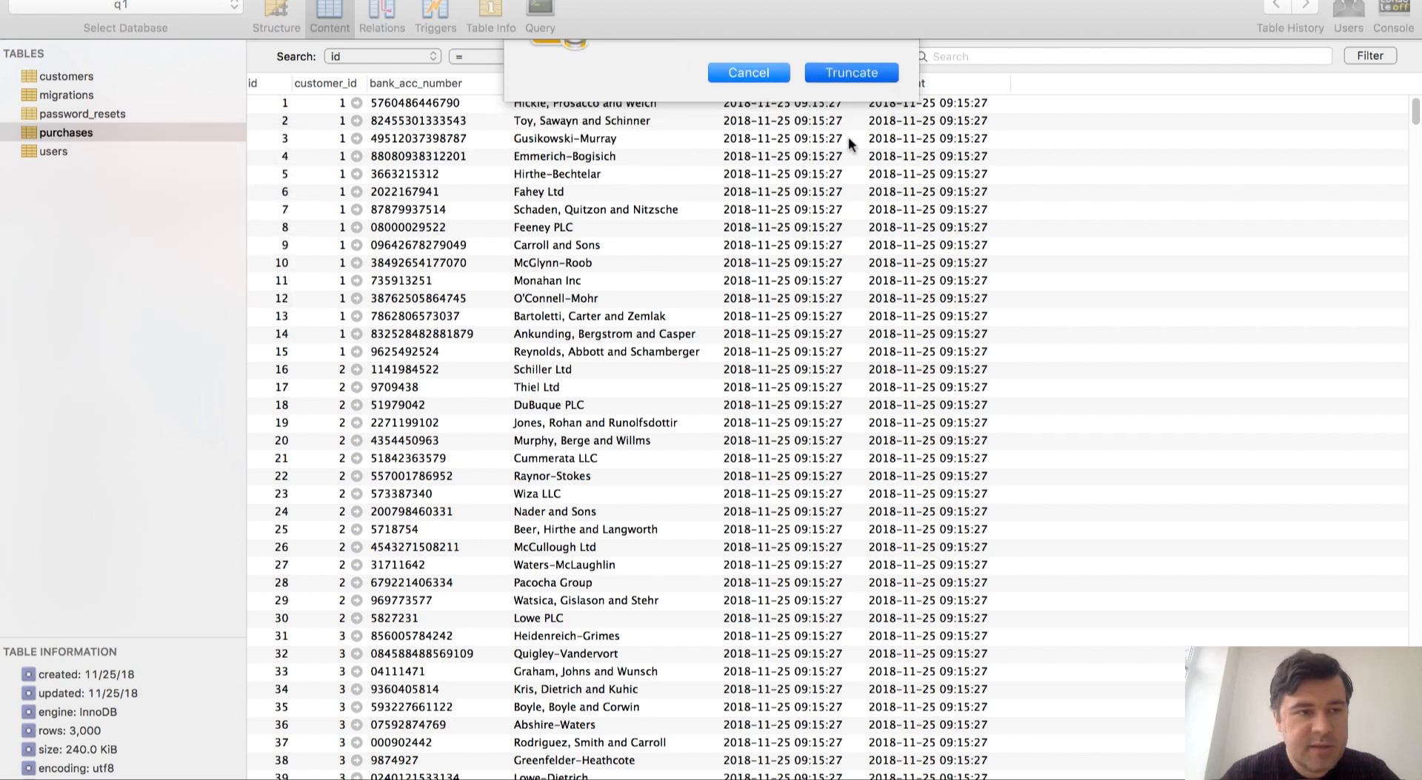
left_click(65, 75)
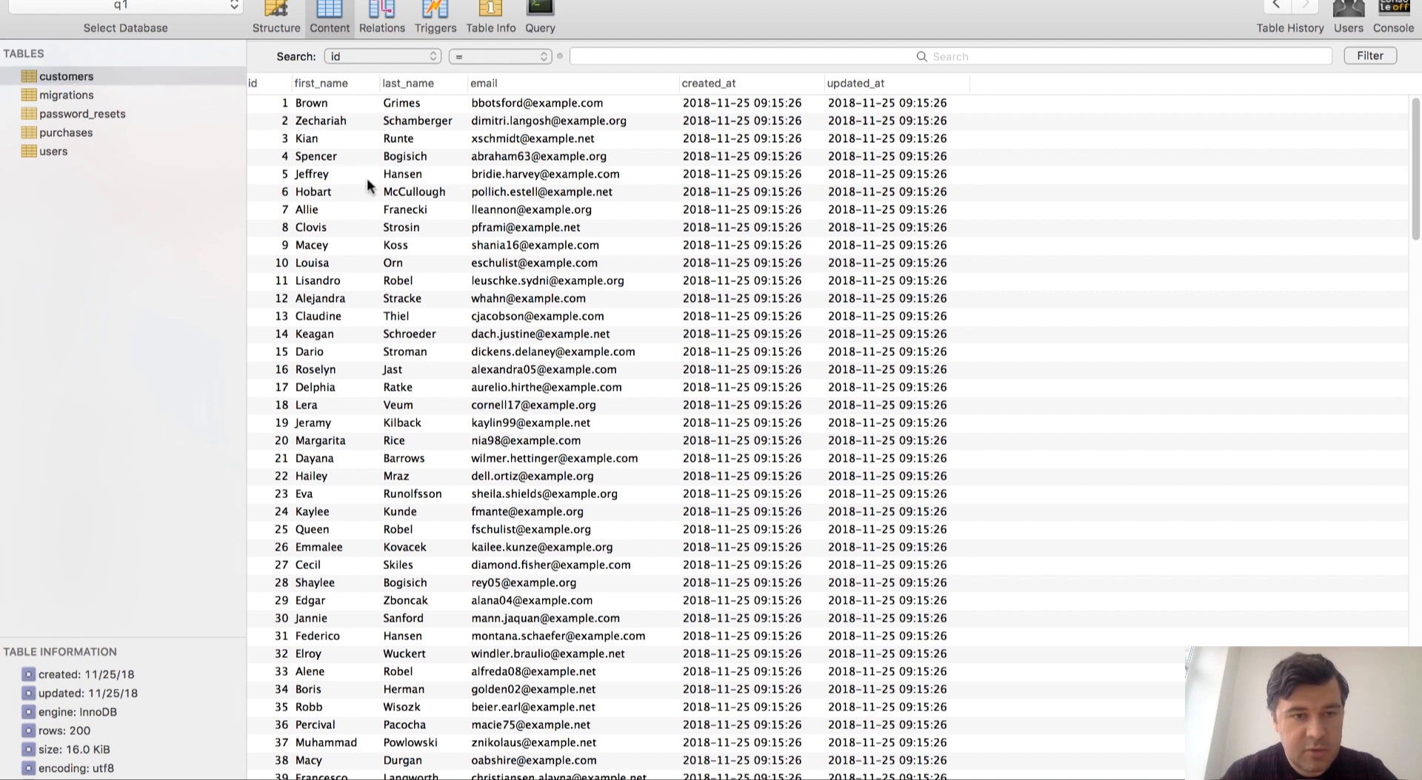
right_click(367, 185)
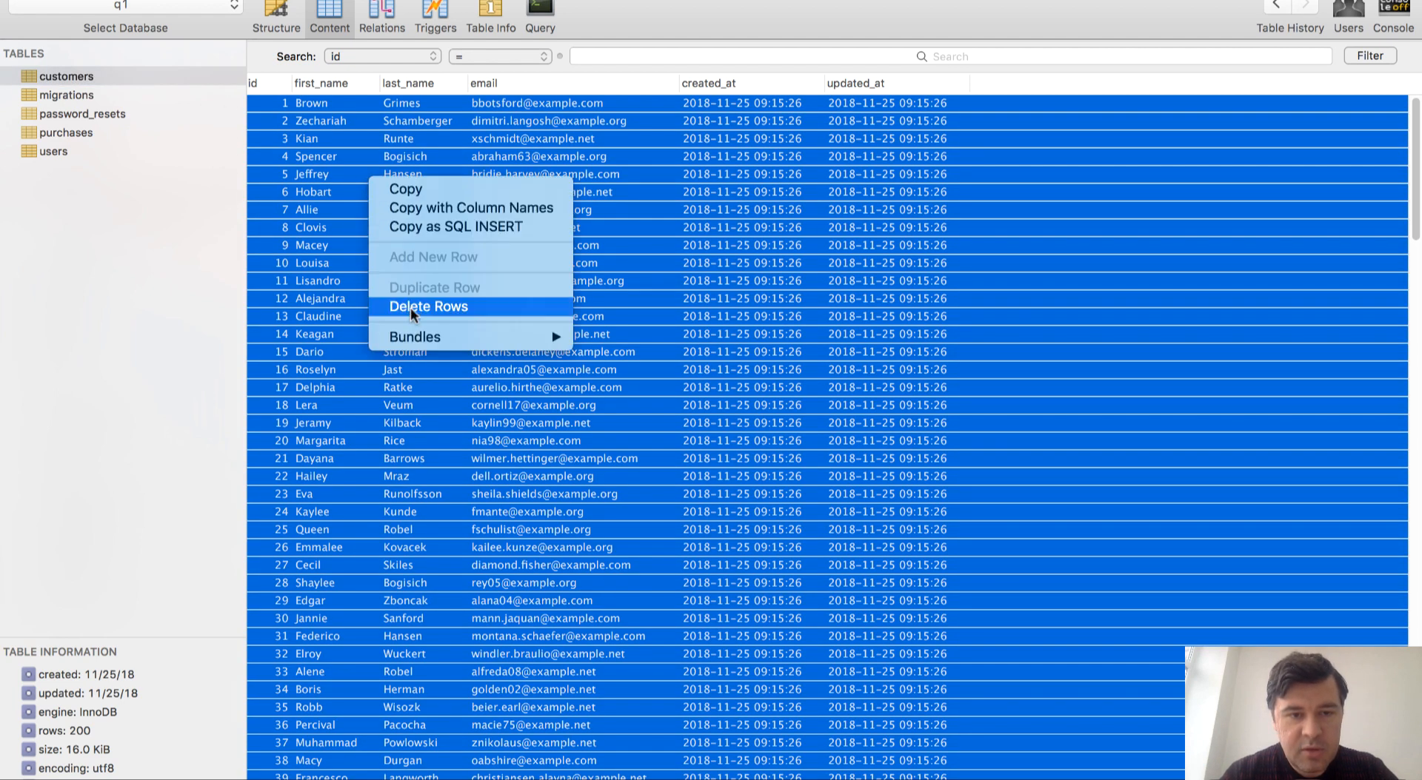
left_click(428, 306)
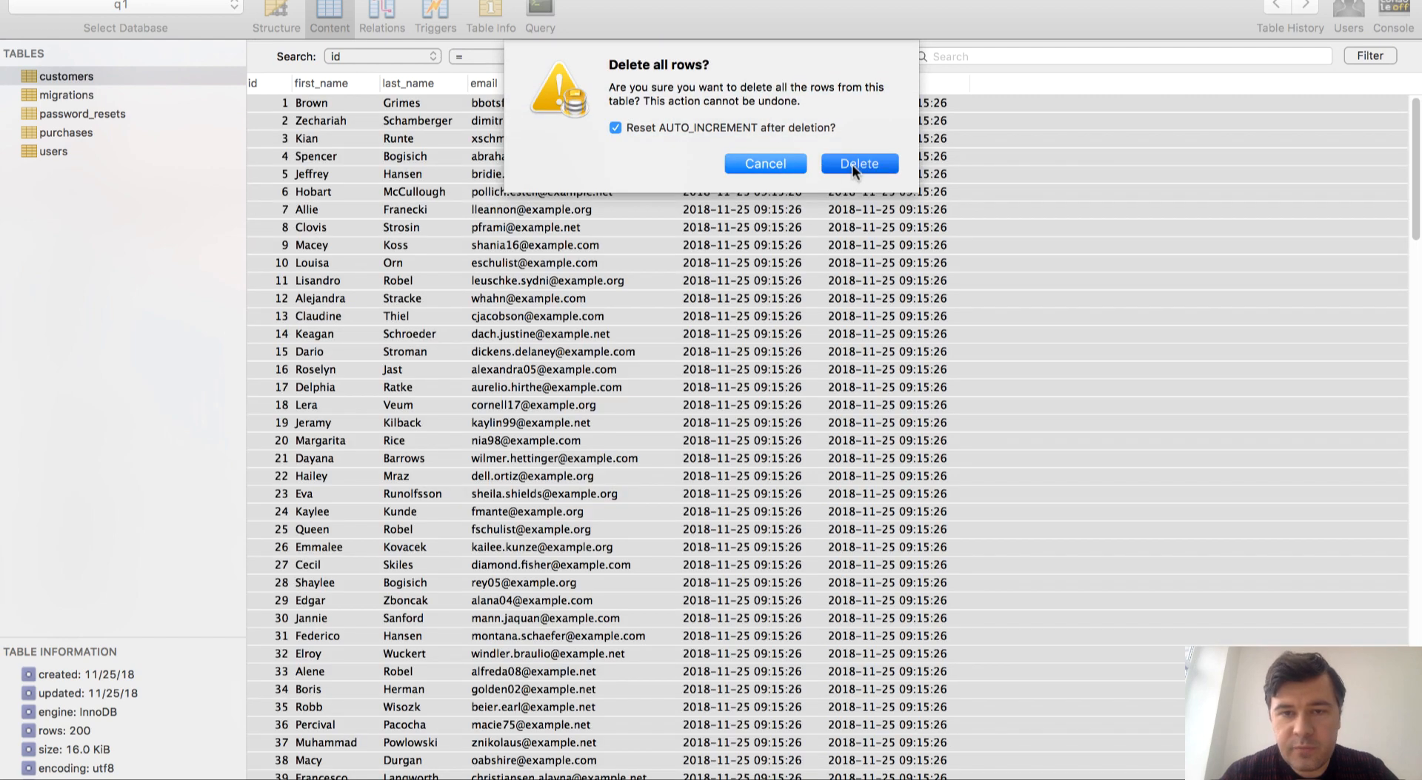
left_click(857, 163)
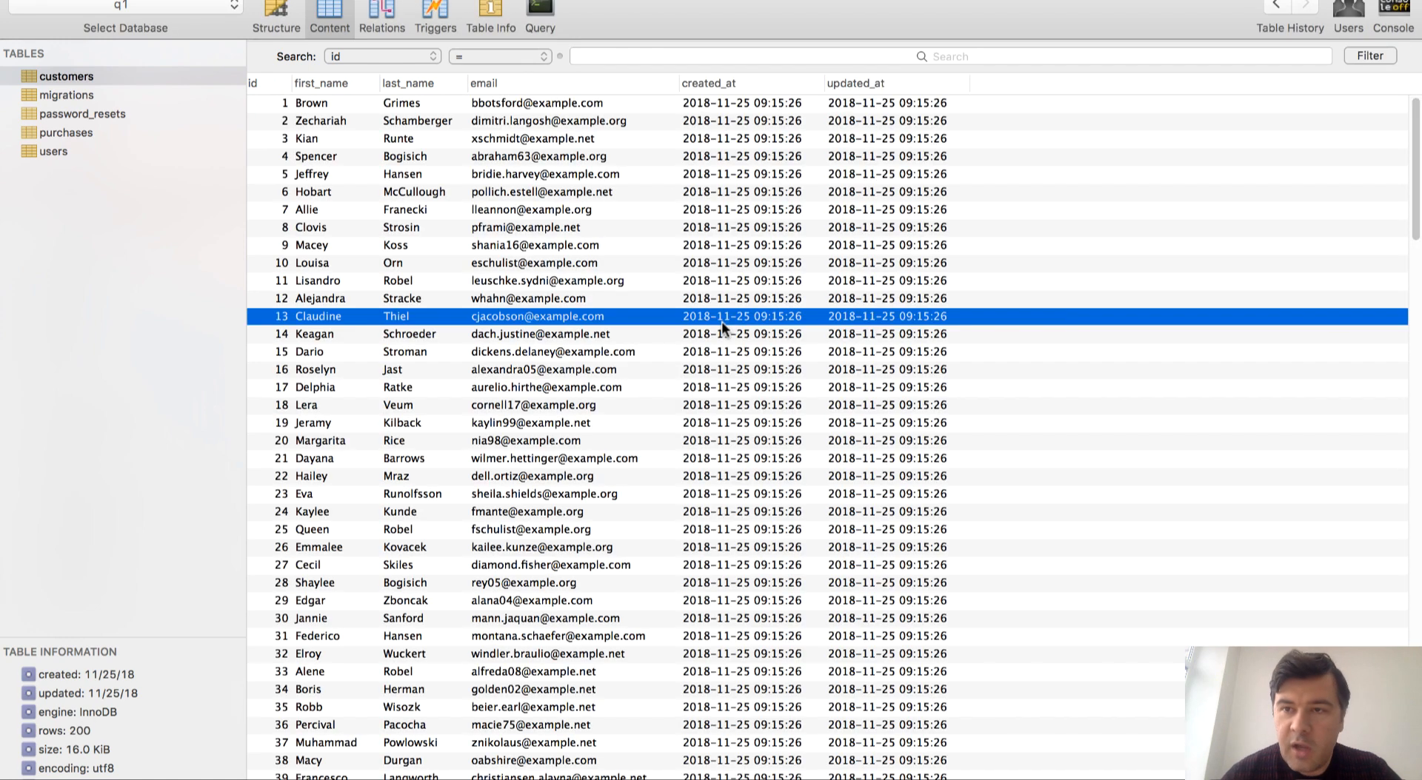
scroll("down", 3)
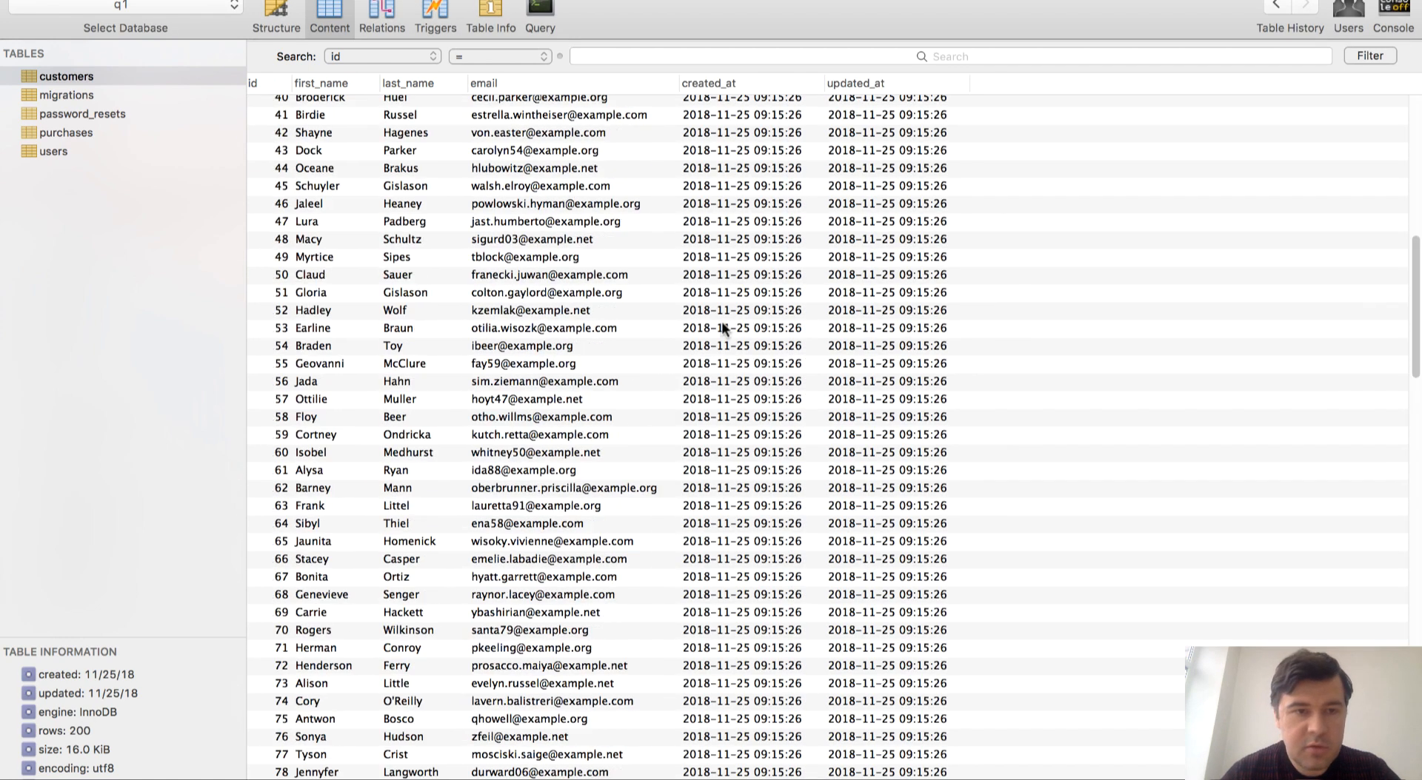
left_click(65, 132)
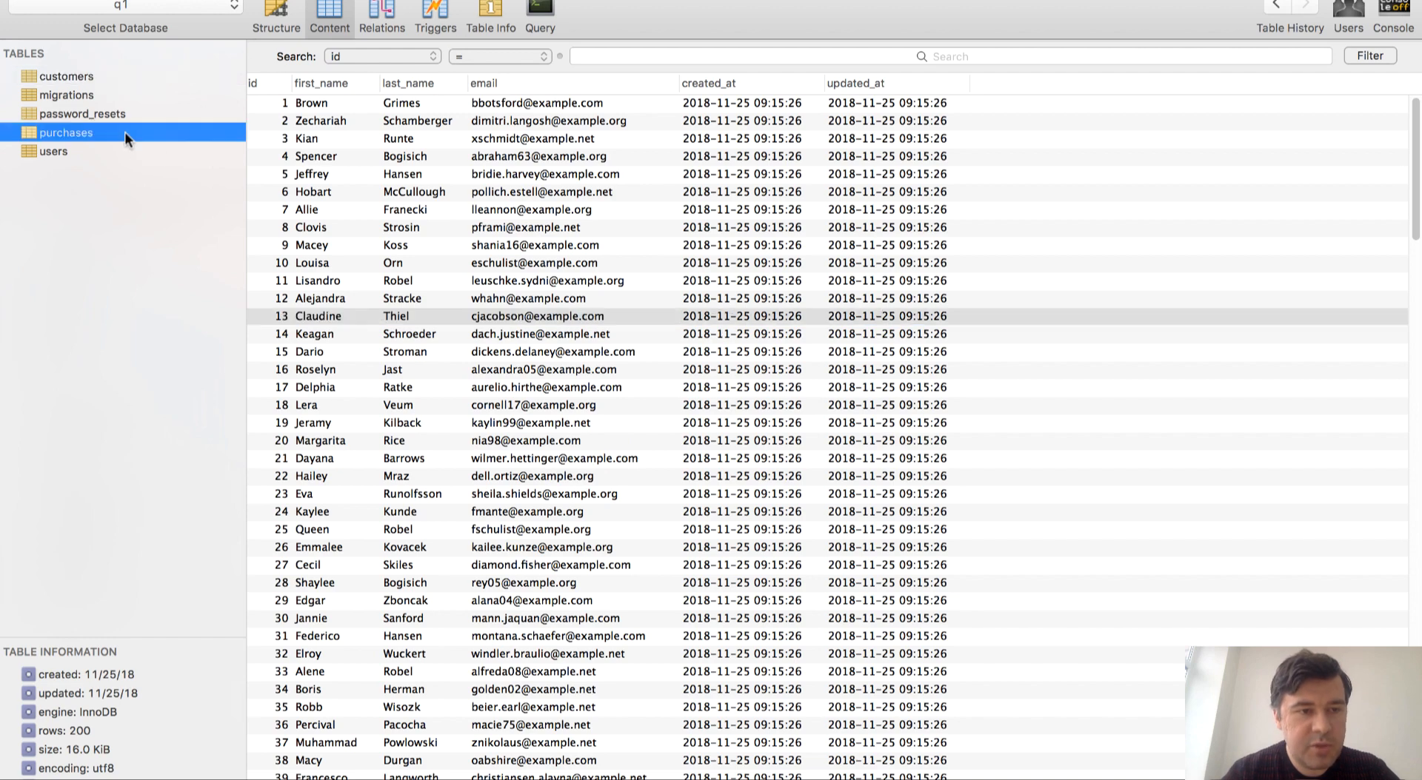
Step: Load the purchases table, still listing 3,000 rows of purchase records
left_click(67, 132)
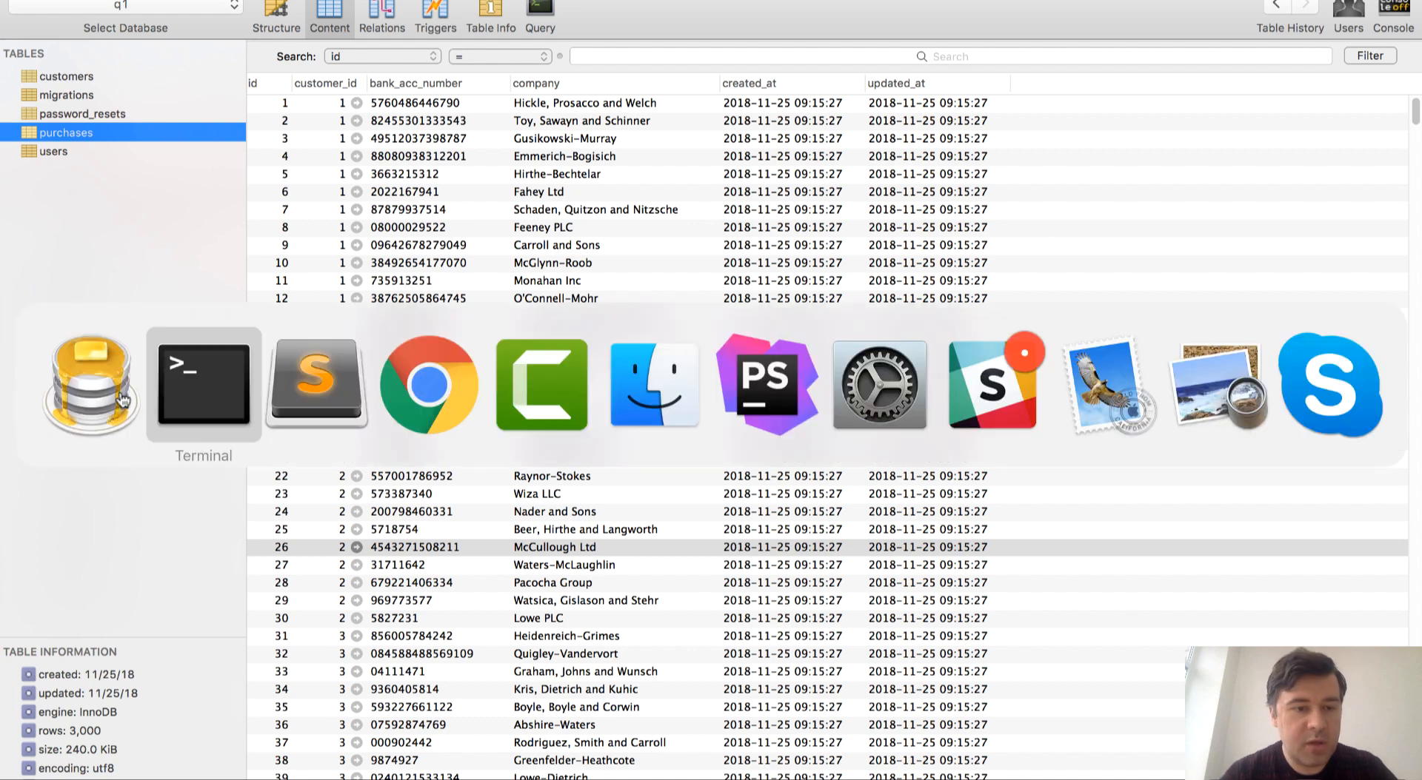
Step: Scroll the iseed README down to the max and exclude Artisan option documentation
left_click(428, 382)
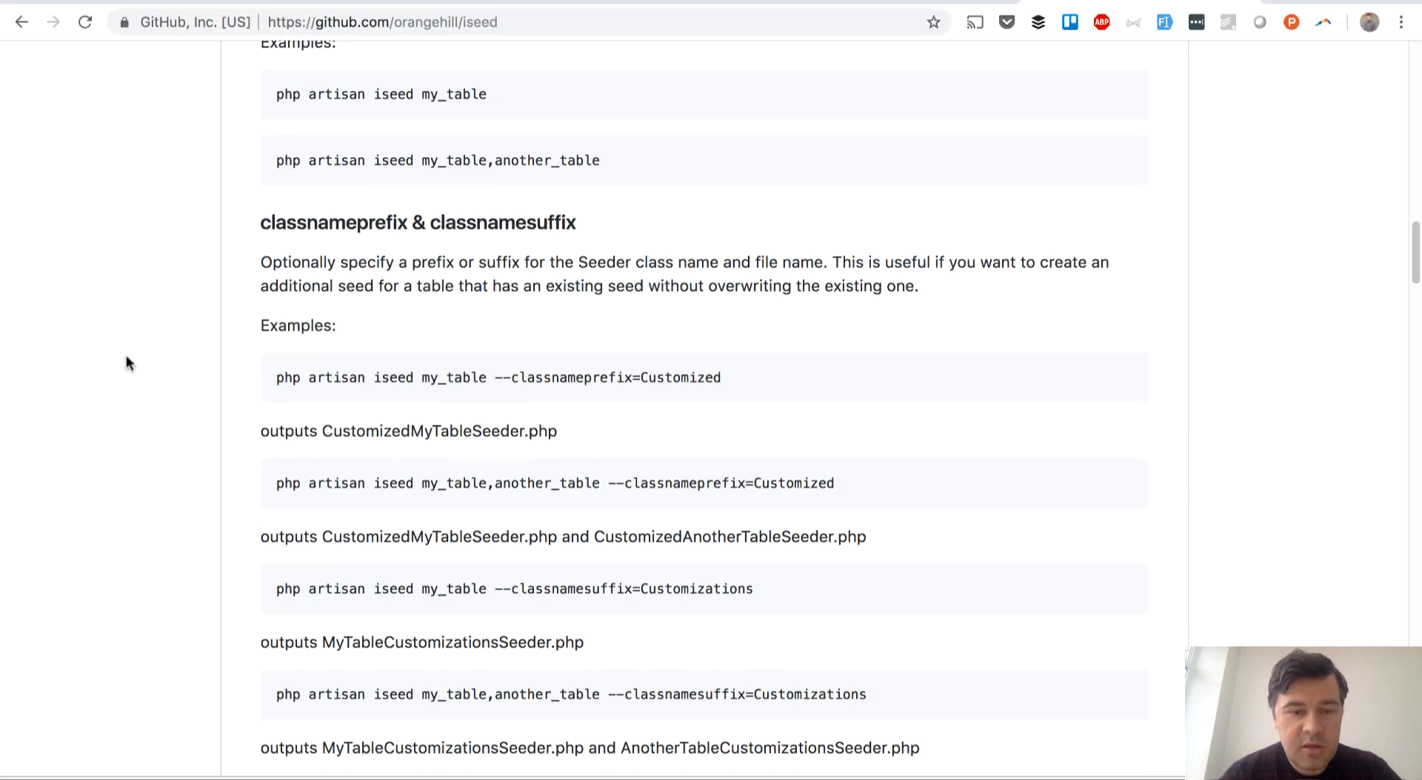
scroll("down", 3)
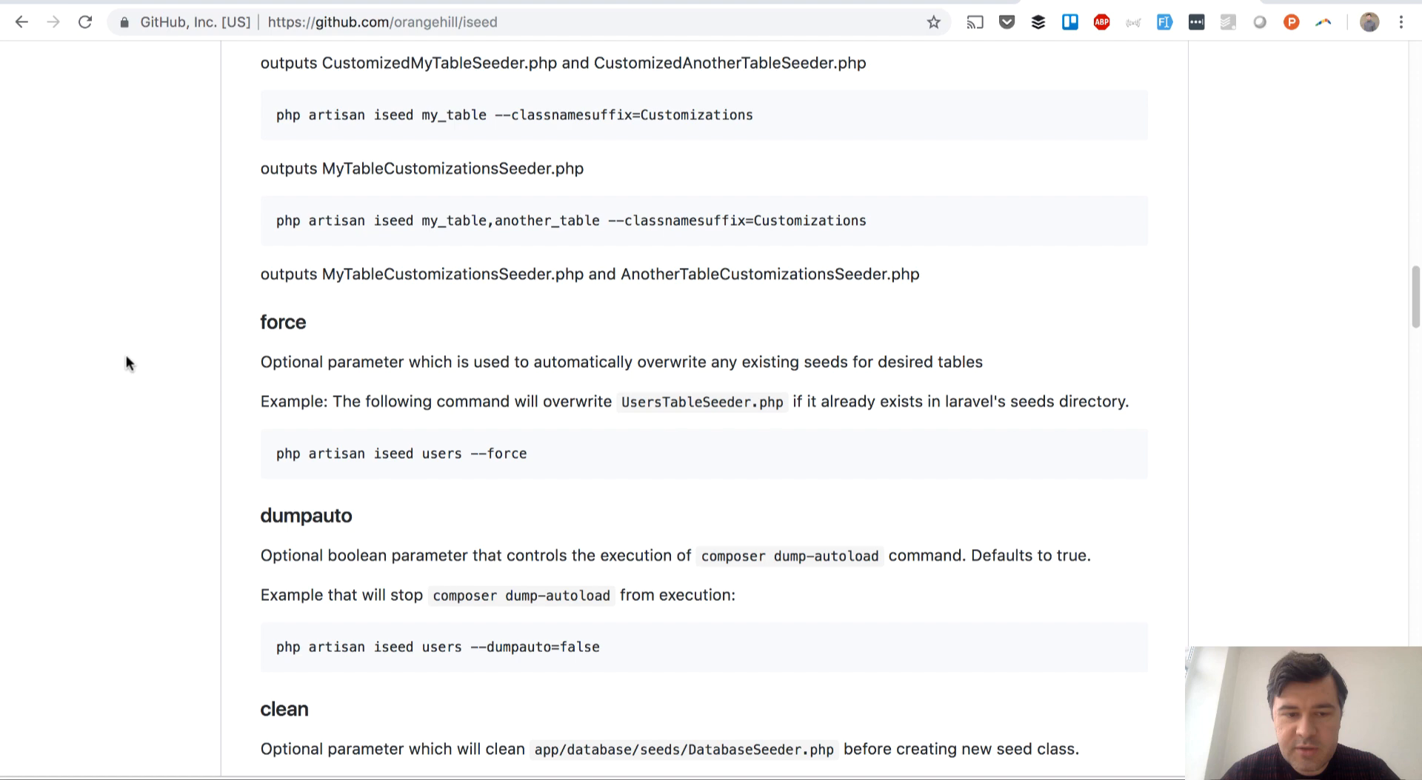
scroll("down", 3)
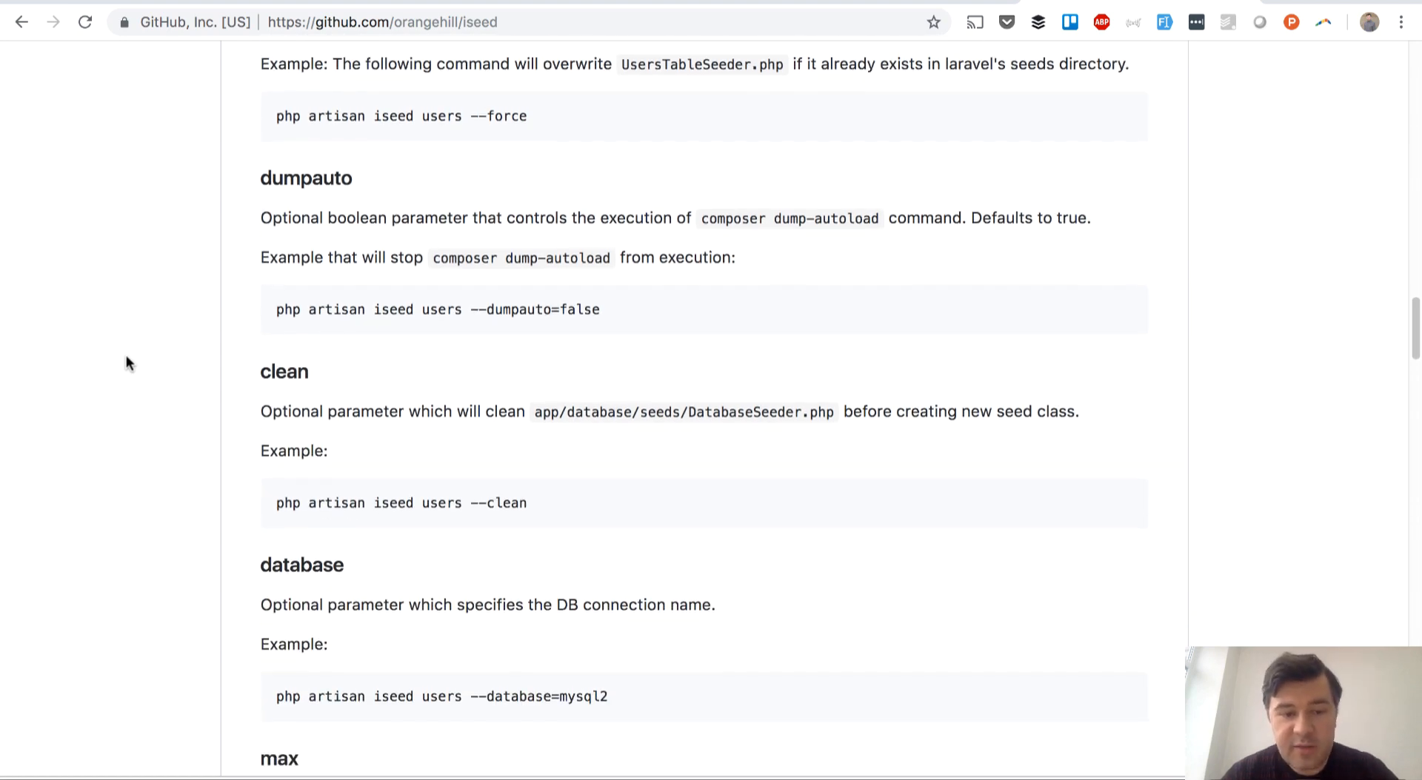
scroll("down", 3)
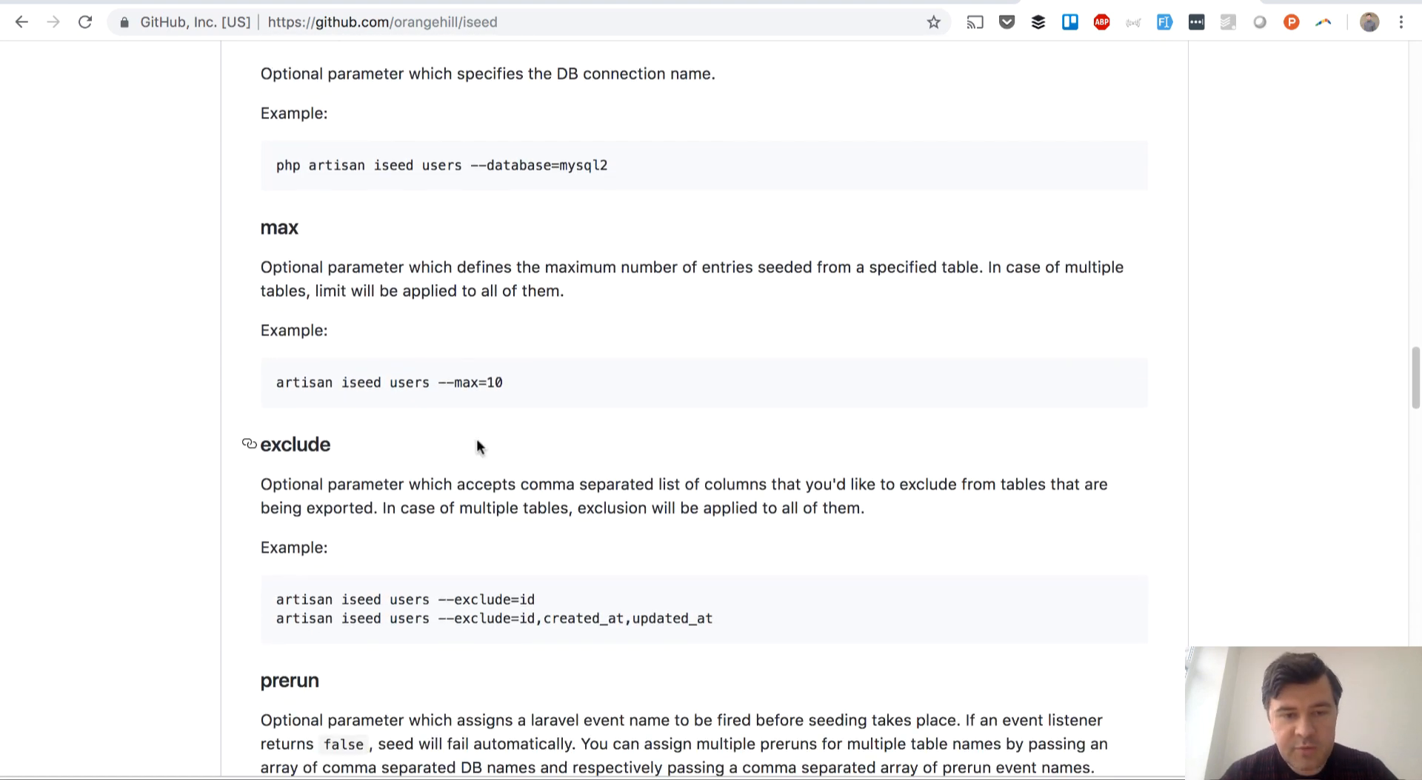
mouse_move(513, 393)
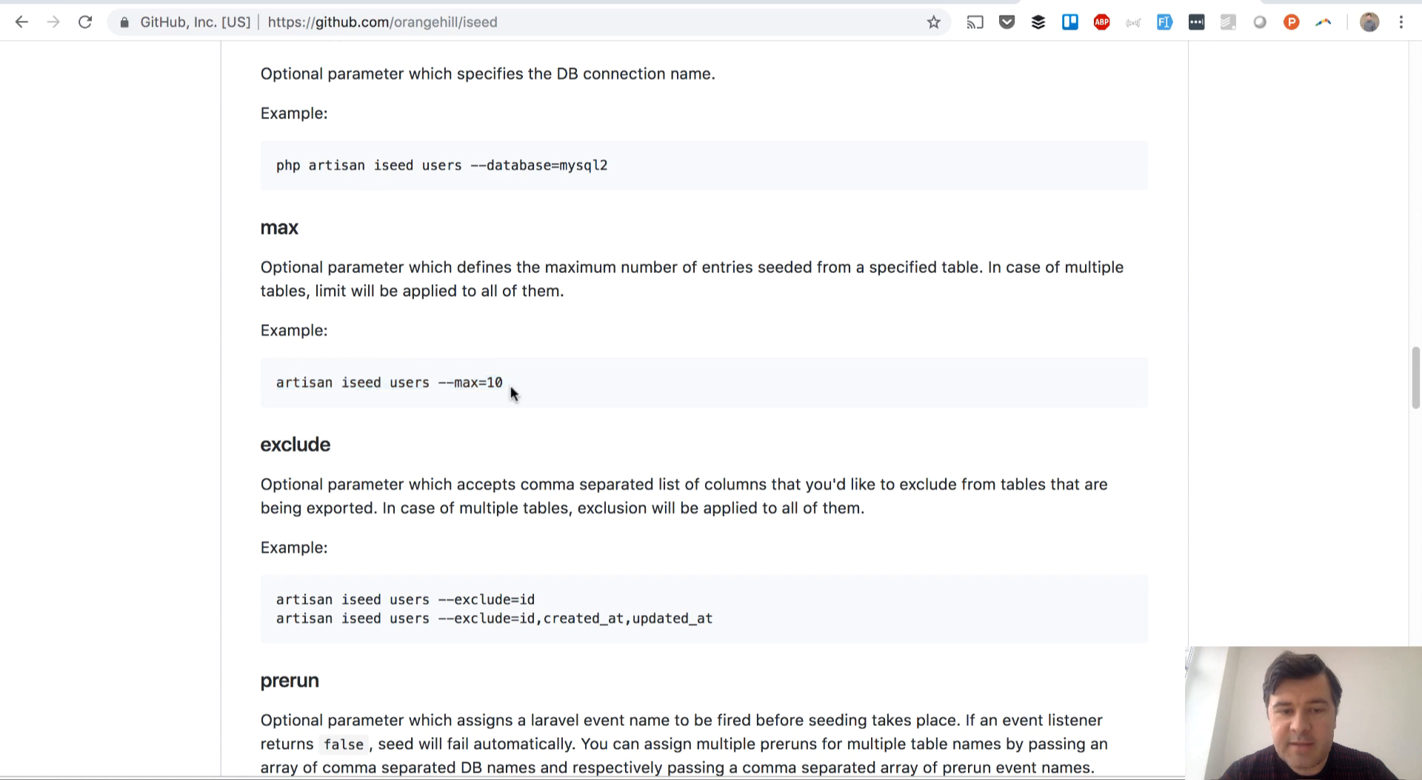
mouse_move(30, 365)
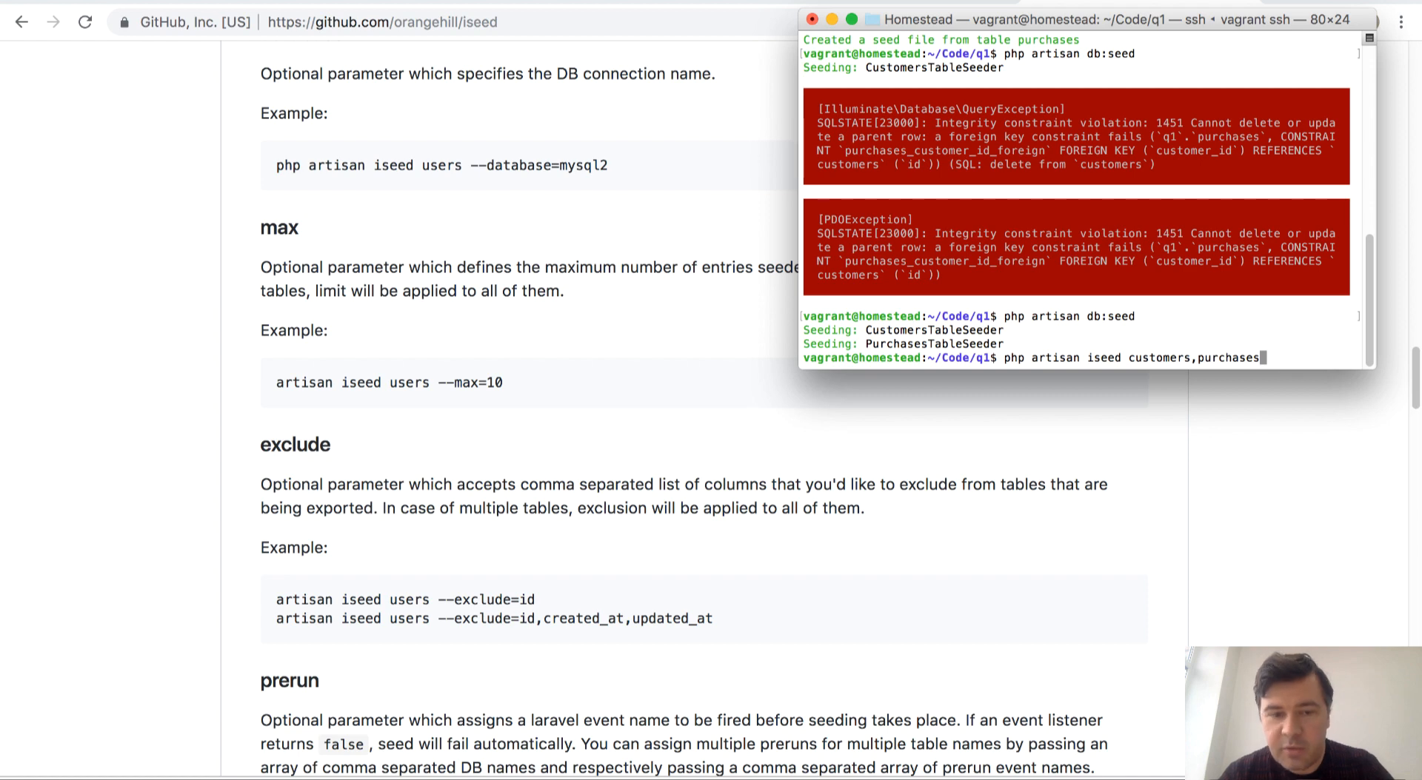
Step: Run php artisan iseed customers,purchases --max=10 and answer yes to overwrite the seed files
type("--")
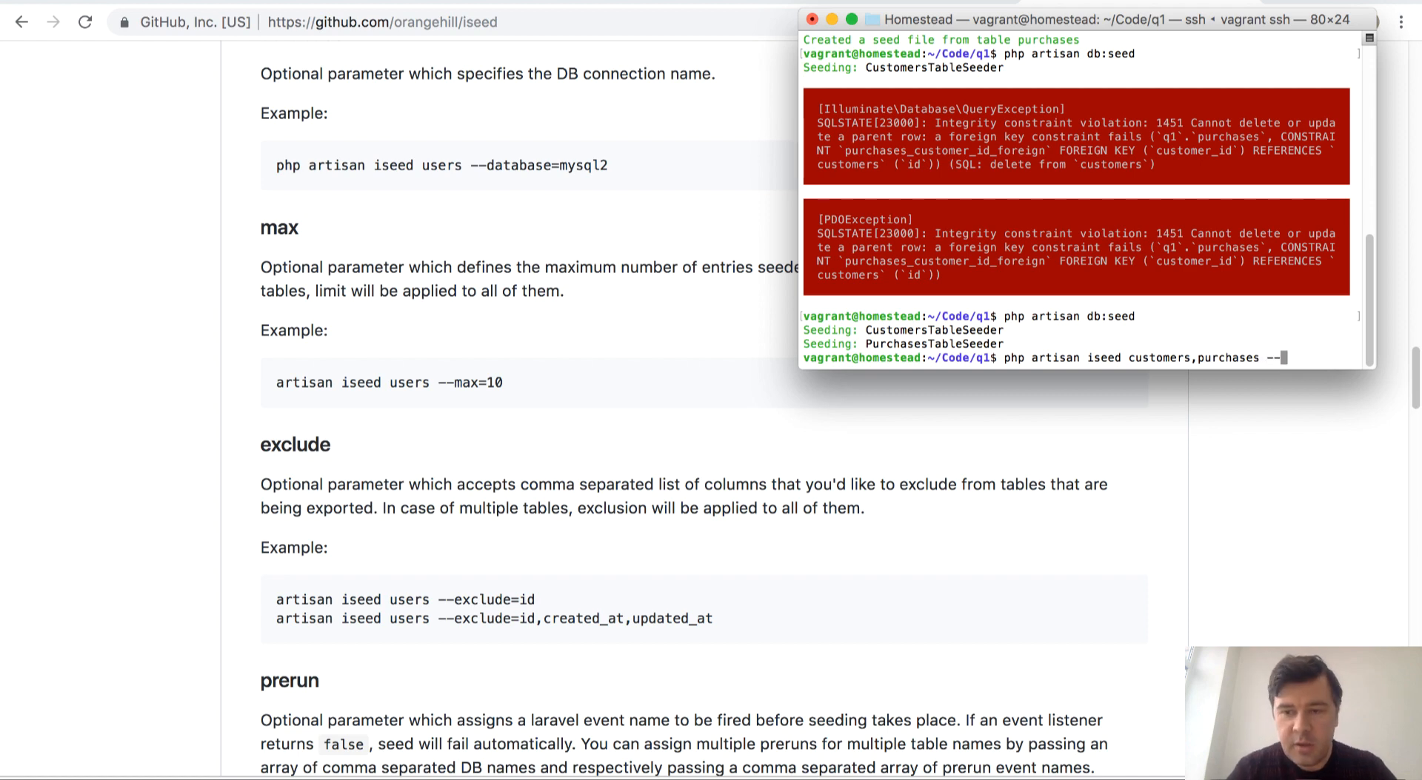
type("max=10")
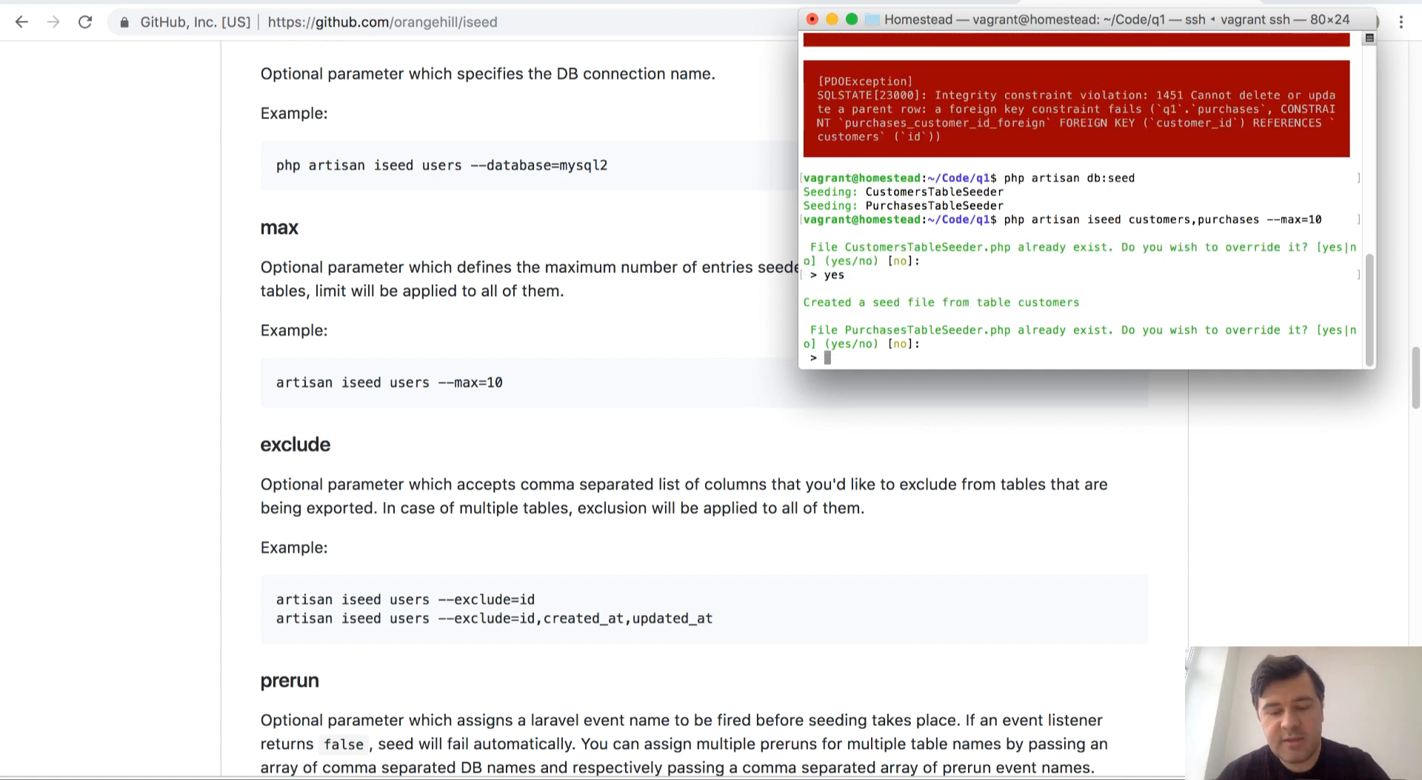
type("yes")
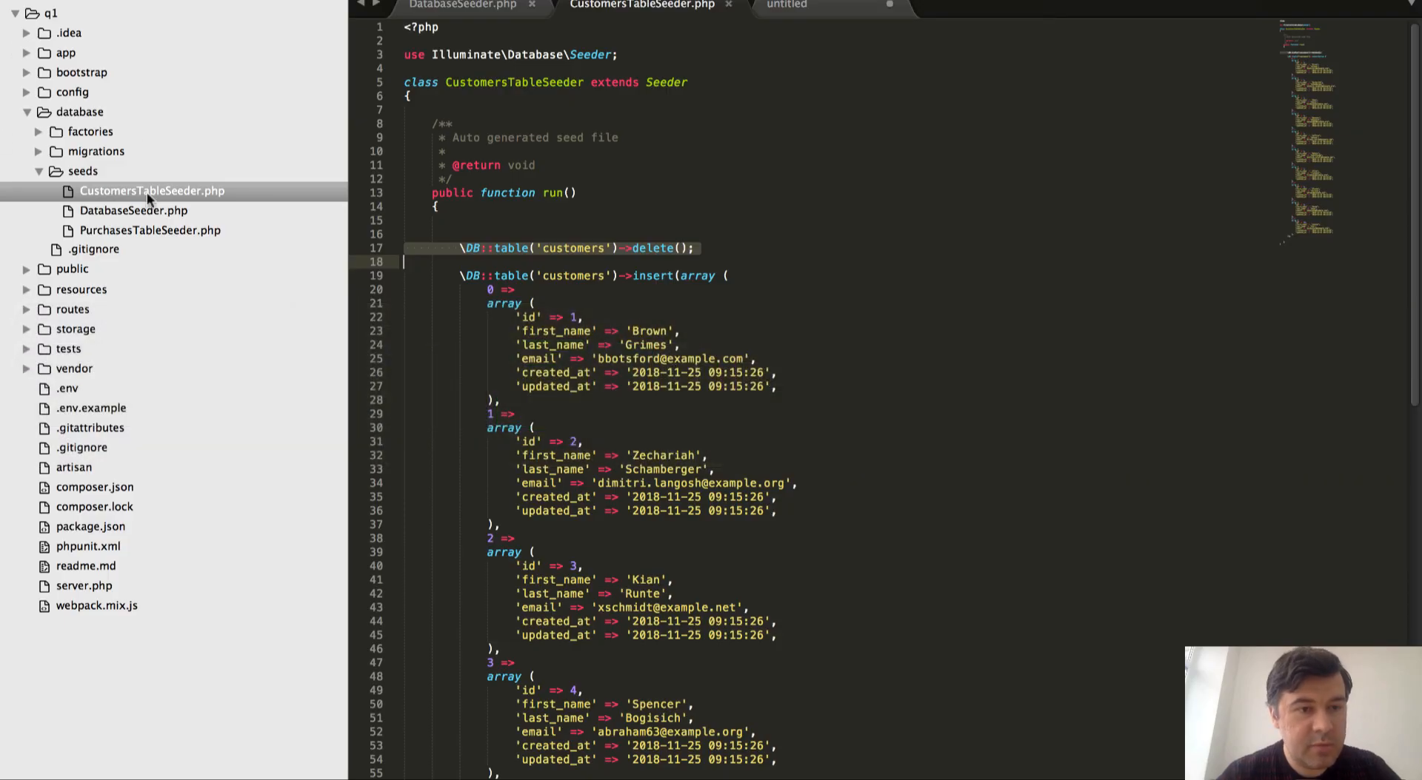
Step: Review CustomersTableSeeder.php, then bring up DatabaseSeeder.php from the sidebar
scroll("down", 3)
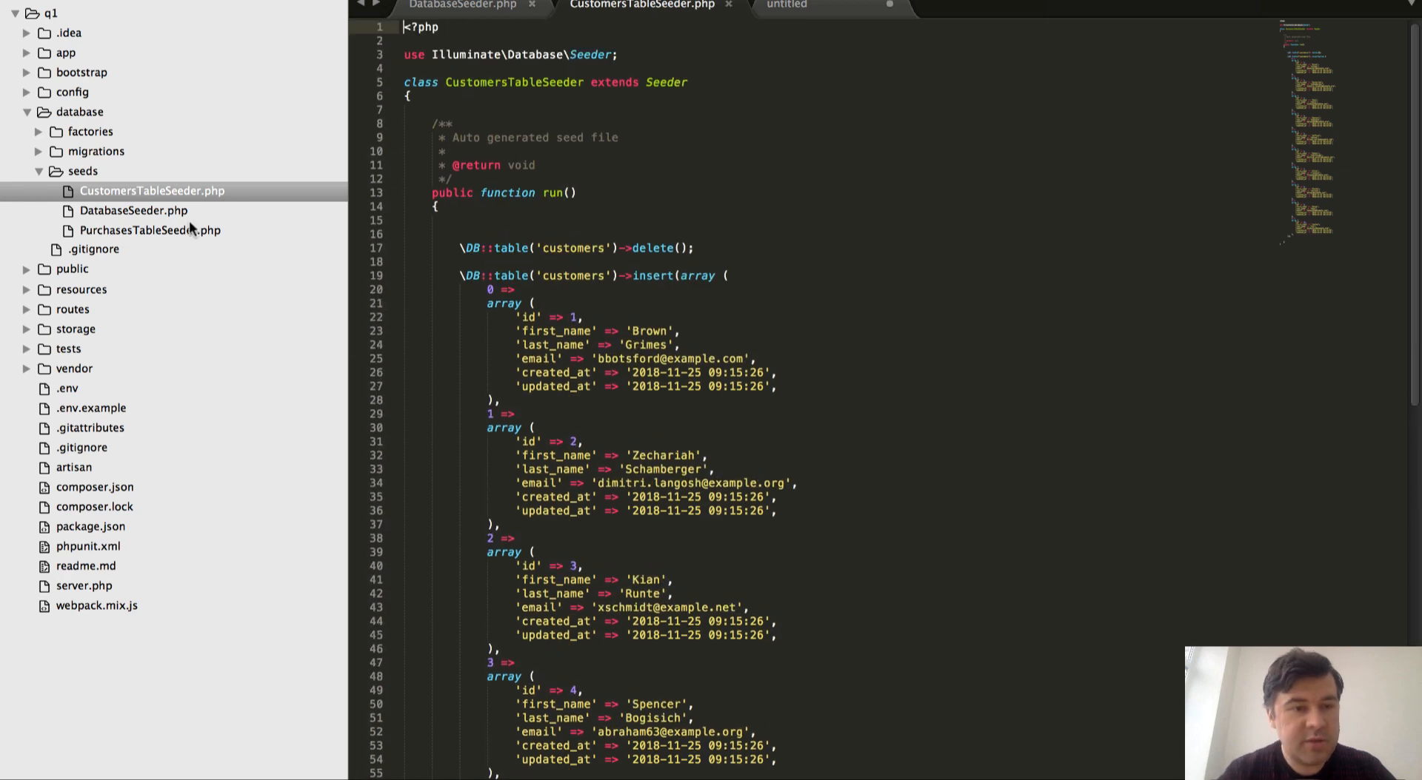
left_click(150, 230)
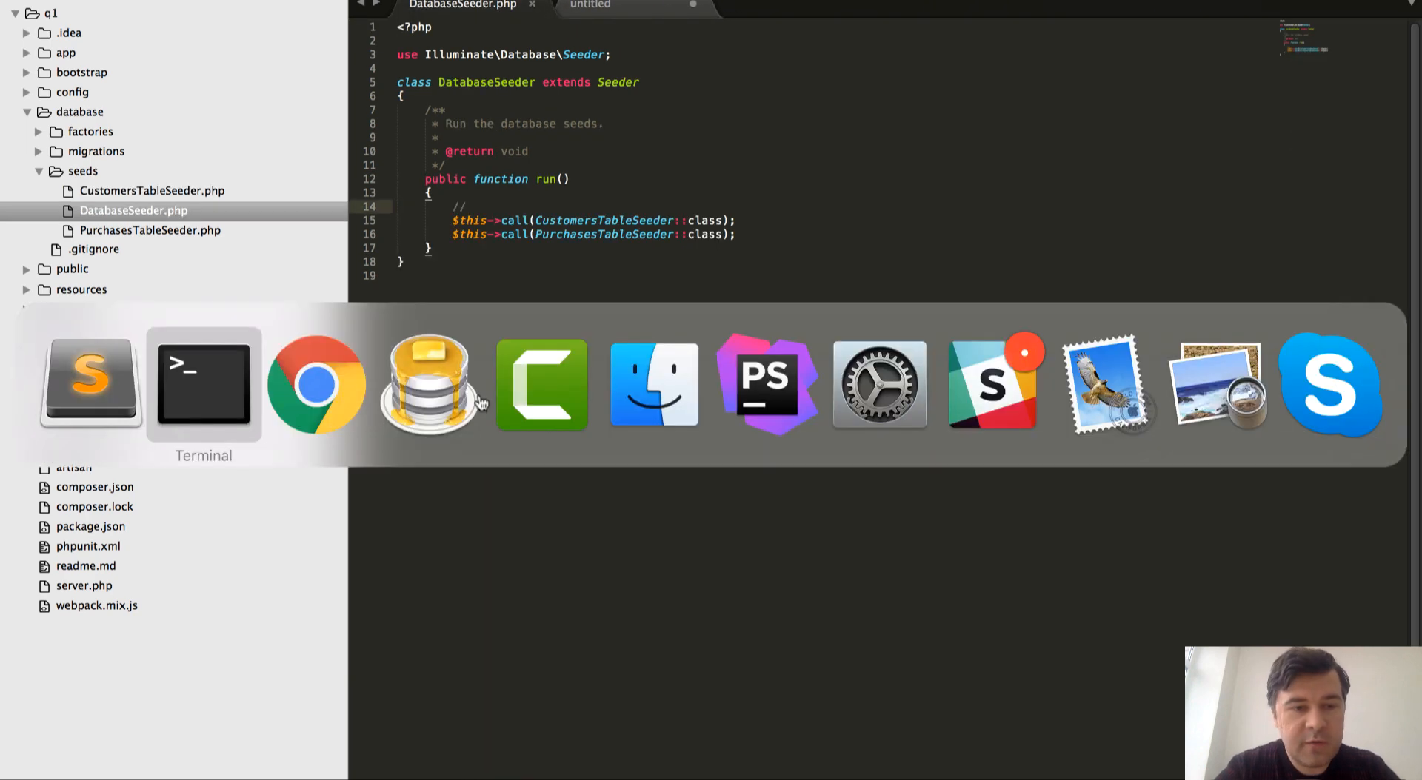
Step: Return to the iseed README in Chrome, scrolled to the exclude option examples
left_click(317, 383)
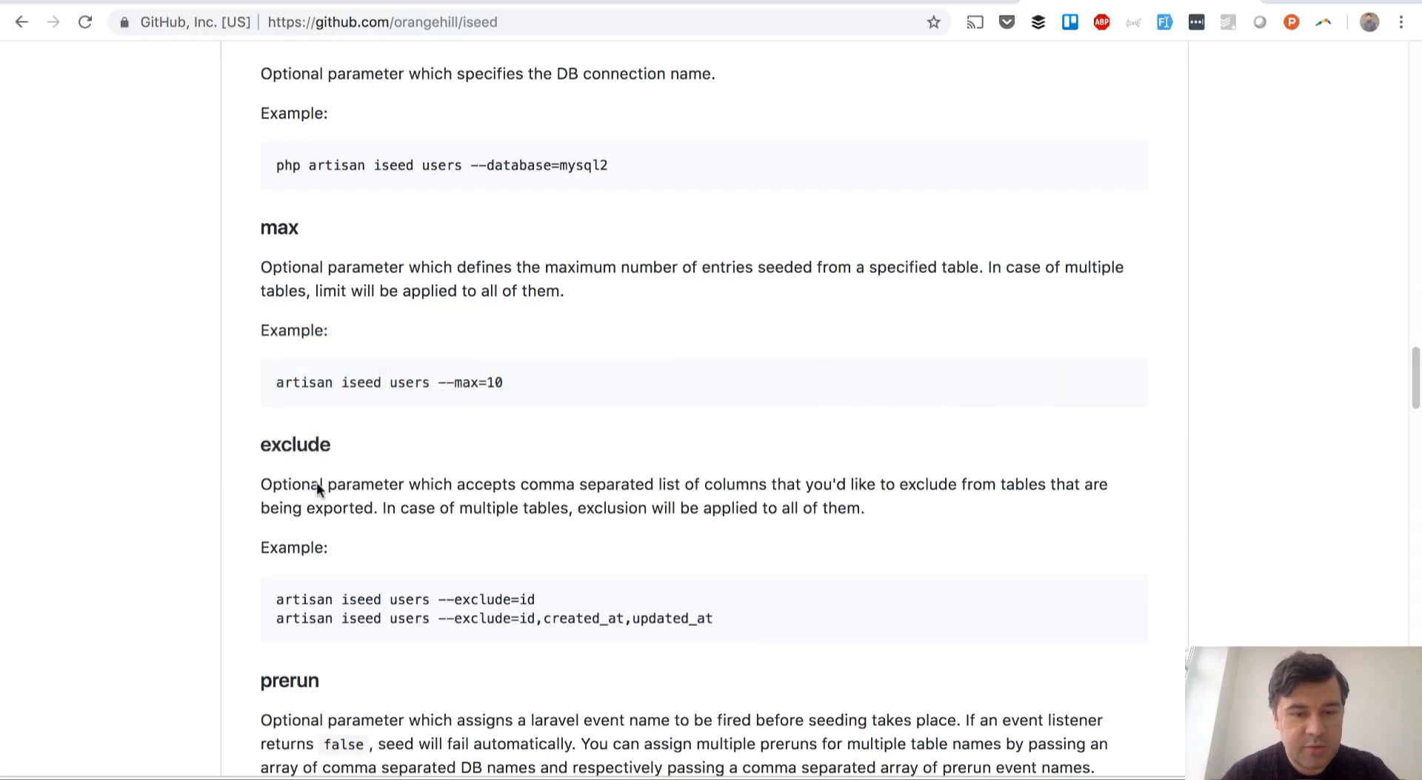
scroll("down", 3)
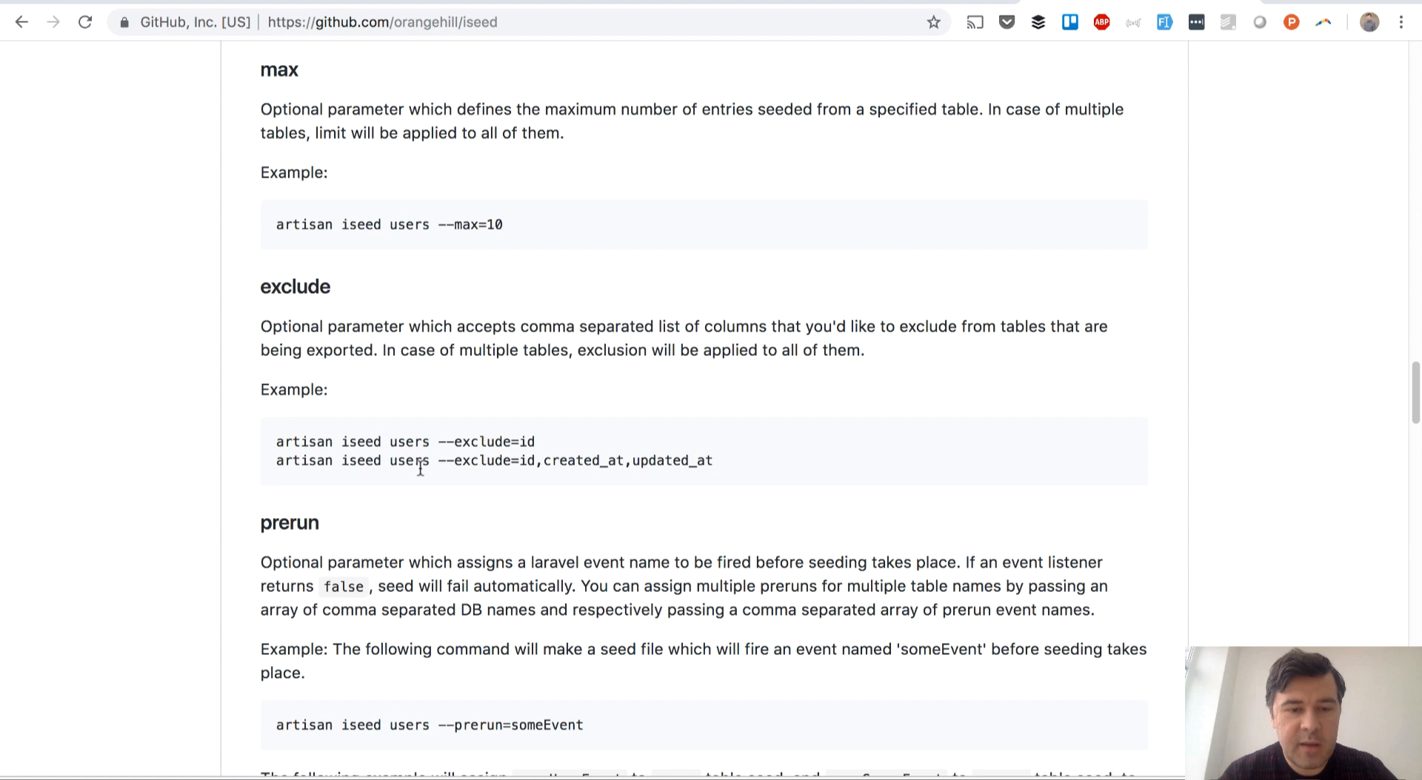
mouse_move(546, 496)
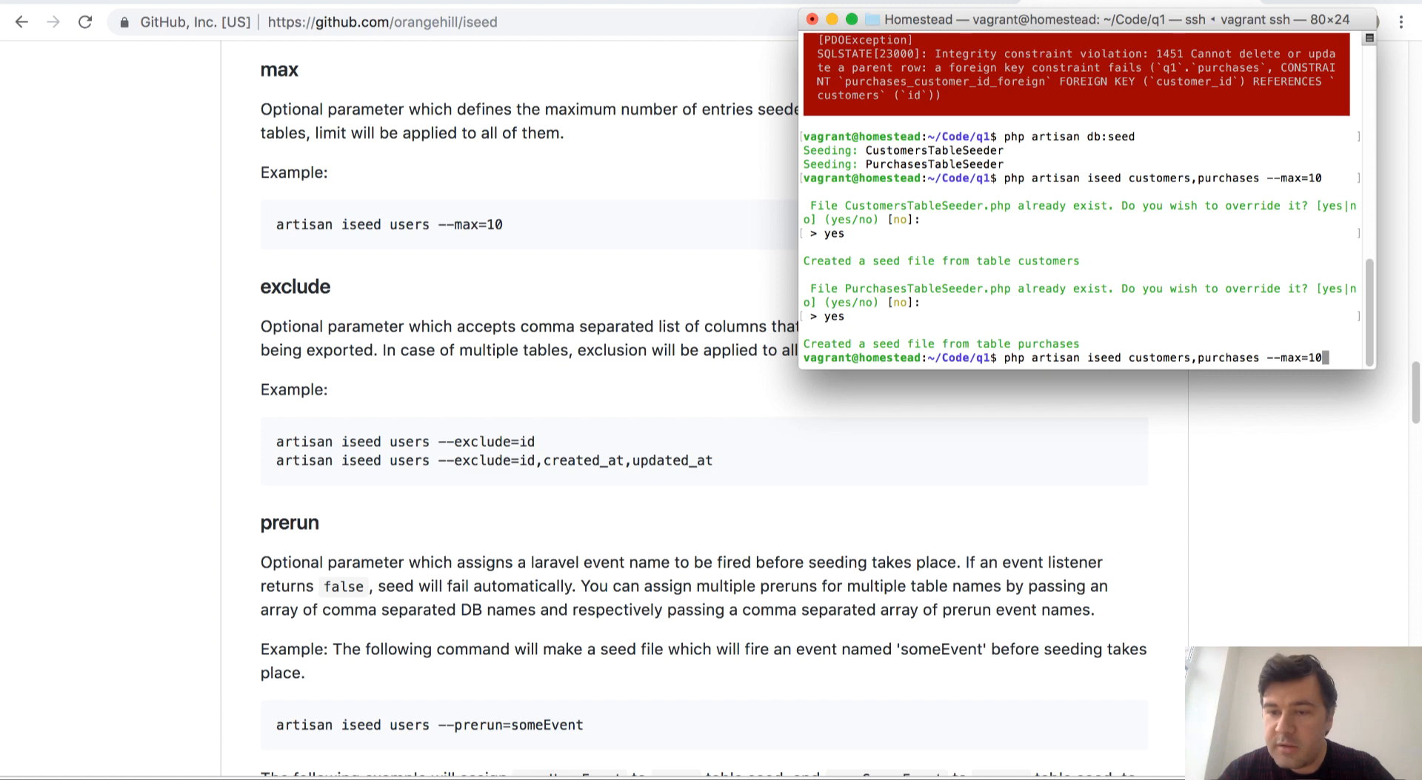
Step: Run iseed for customers with --exclude=id,created_at,updated_at and confirm overriding the seeder
key("Backspace")
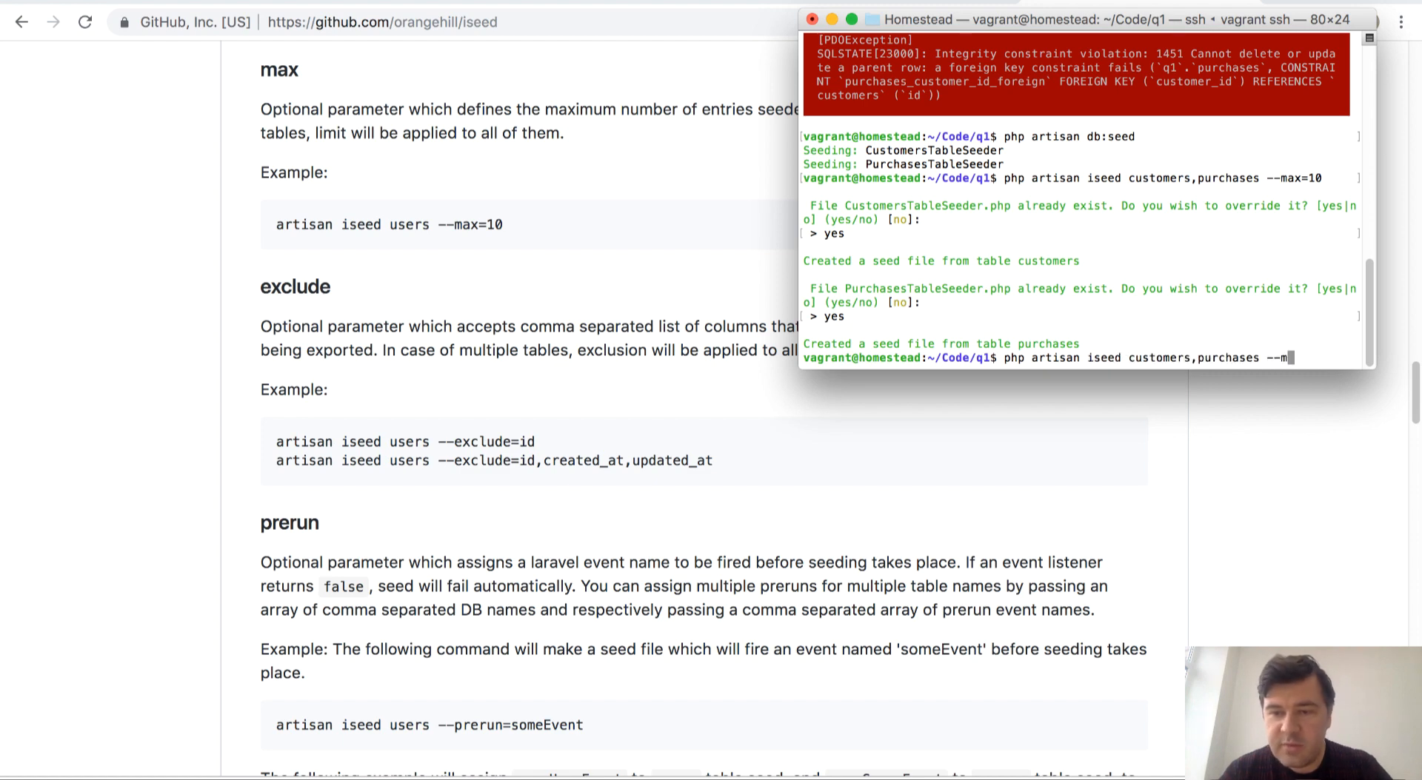
key("backspace")
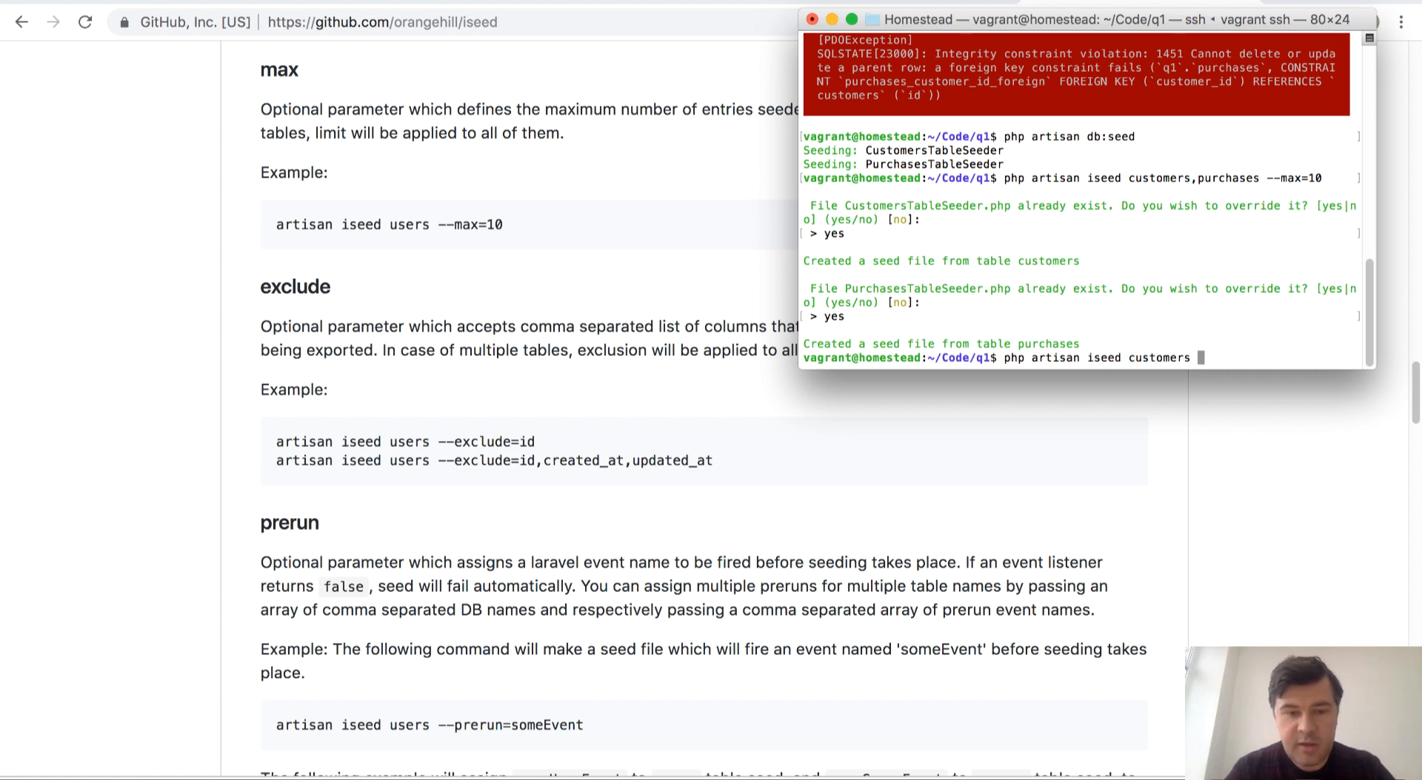
type("--exclude=id,created_at,updated_at")
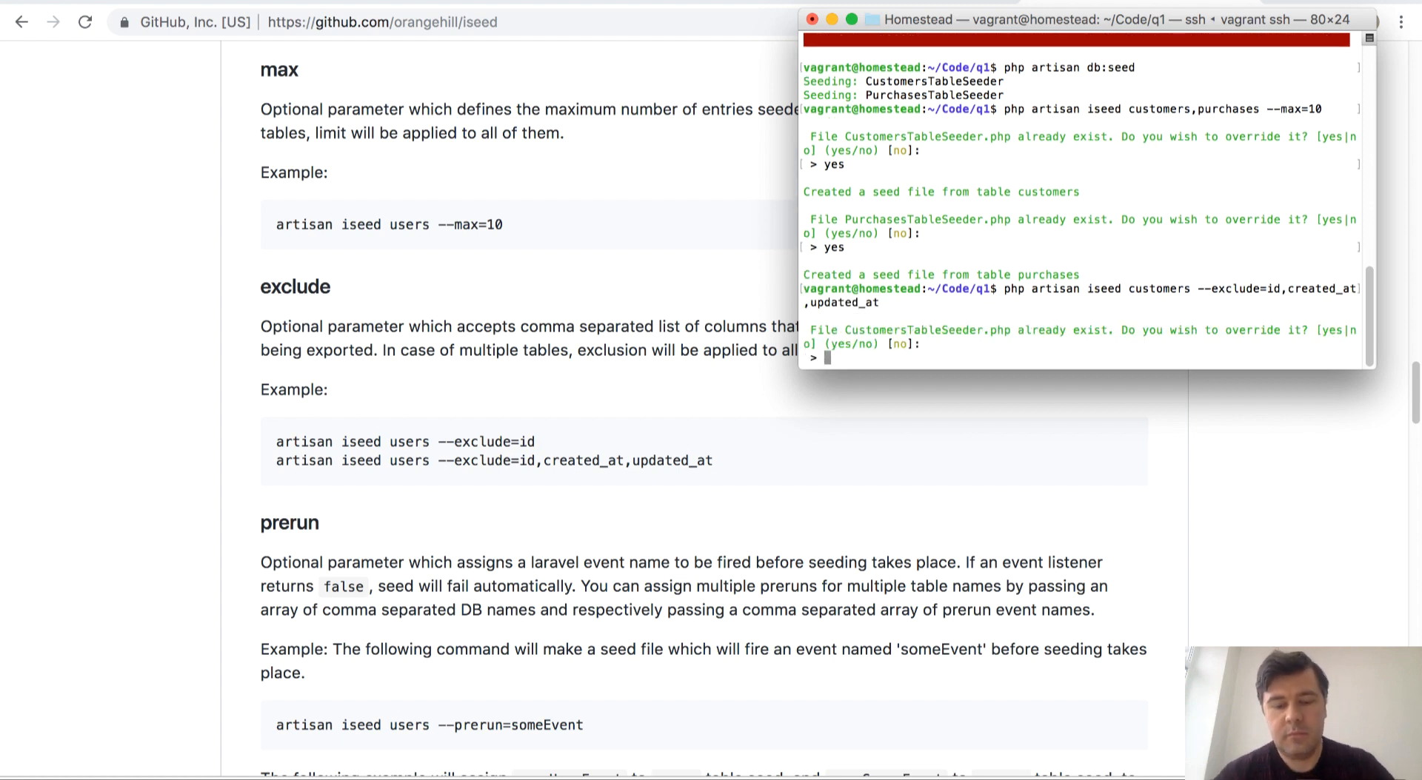
type("yes")
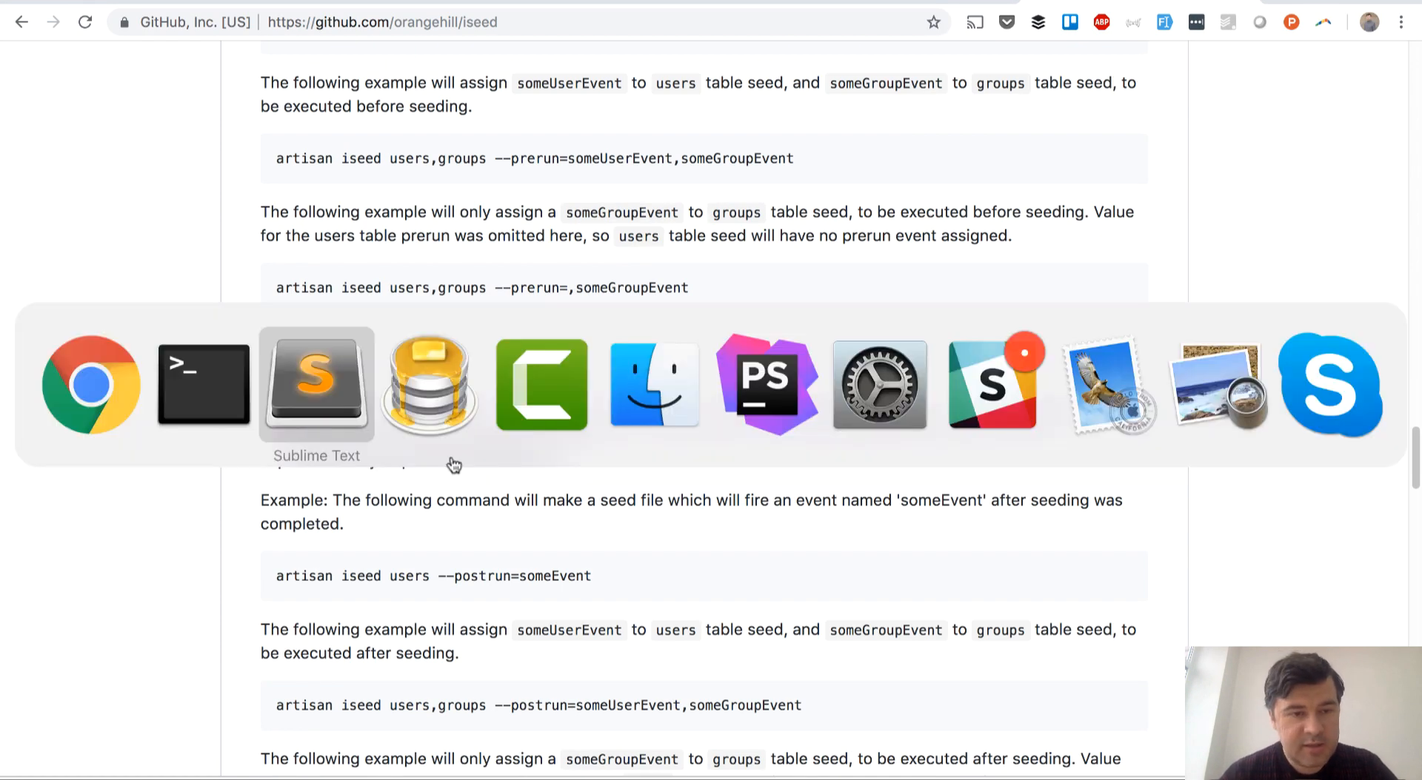
Step: View CustomersTableSeeder.php, highlighting rows holding only first_name, last_name and email
left_click(316, 385)
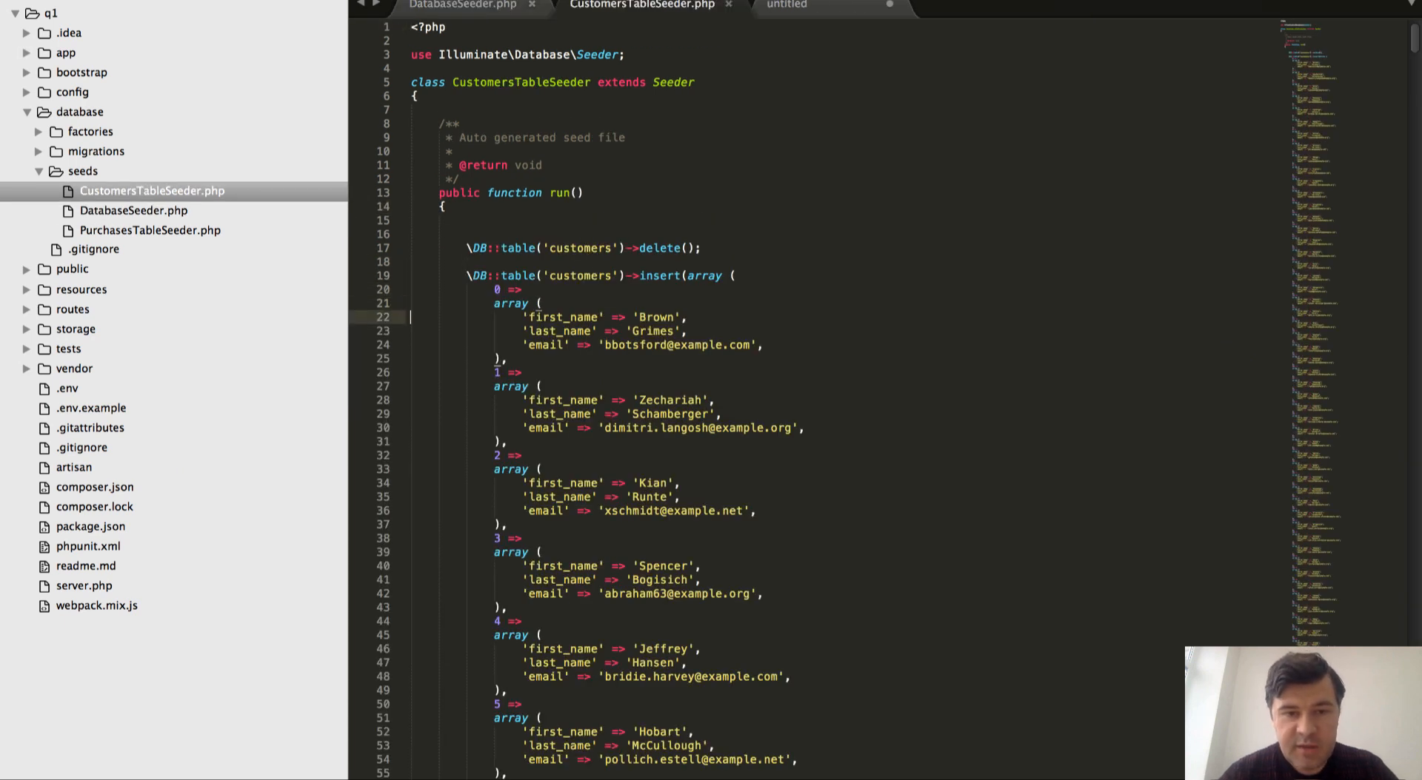
left_click_drag(523, 317, 770, 345)
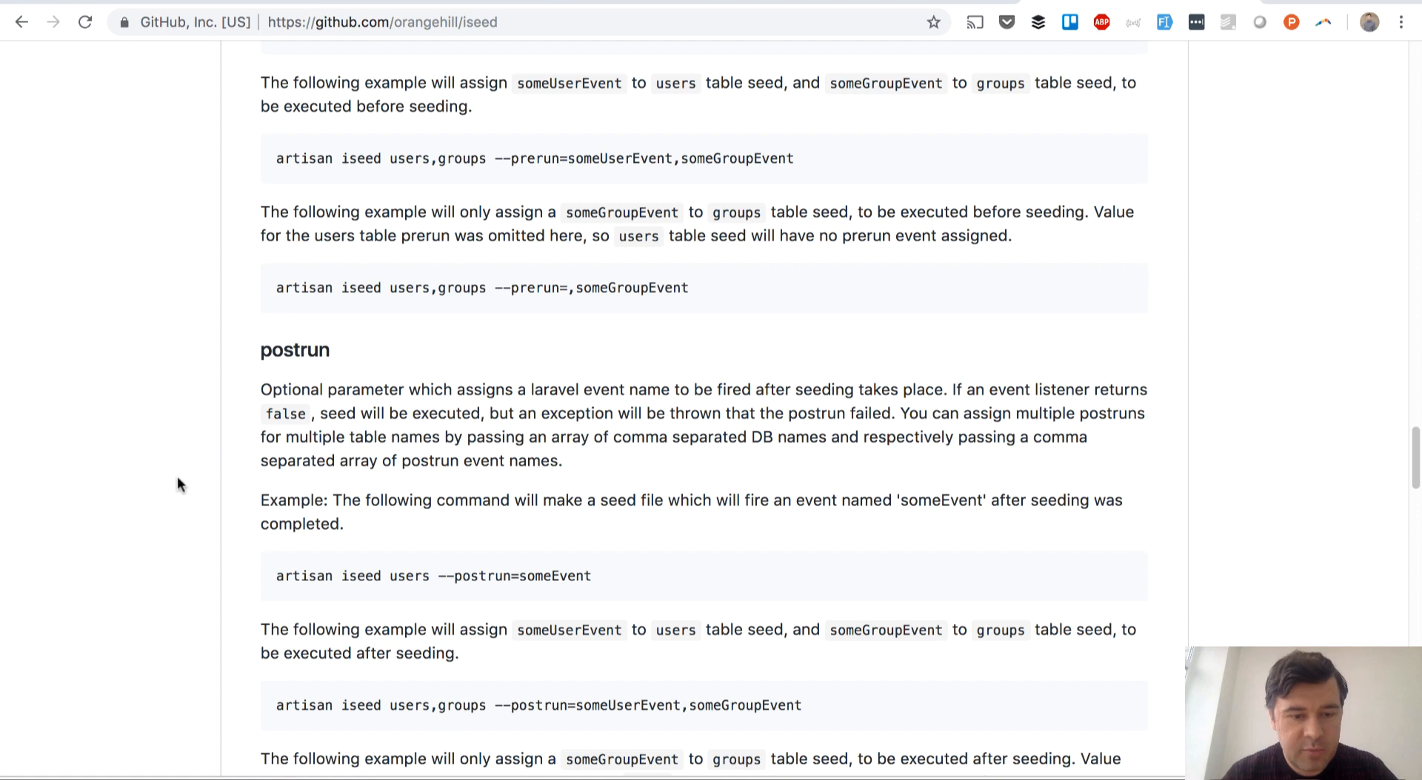
Step: Scroll the README through postrun and noindex back to the force and dumpauto options
scroll("down", 3)
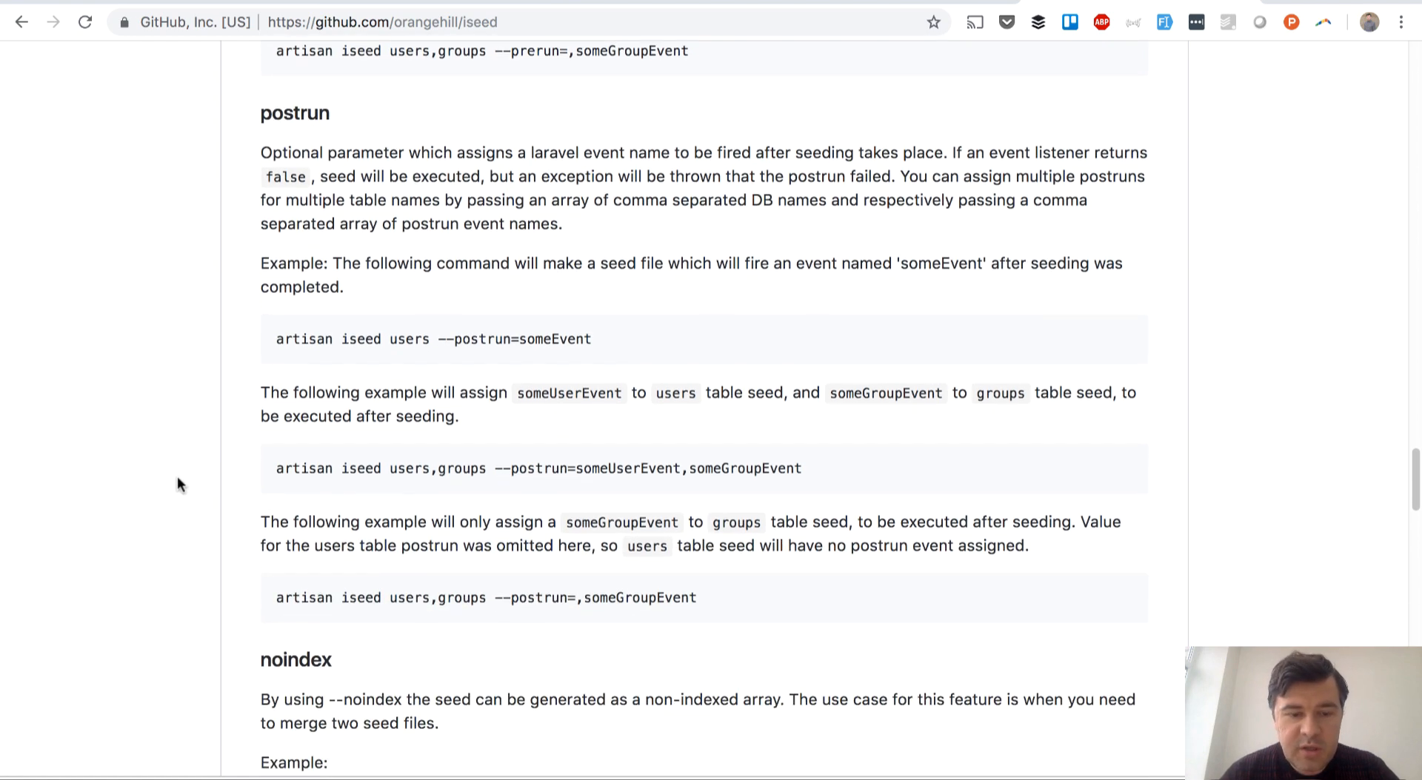
scroll("down", 3)
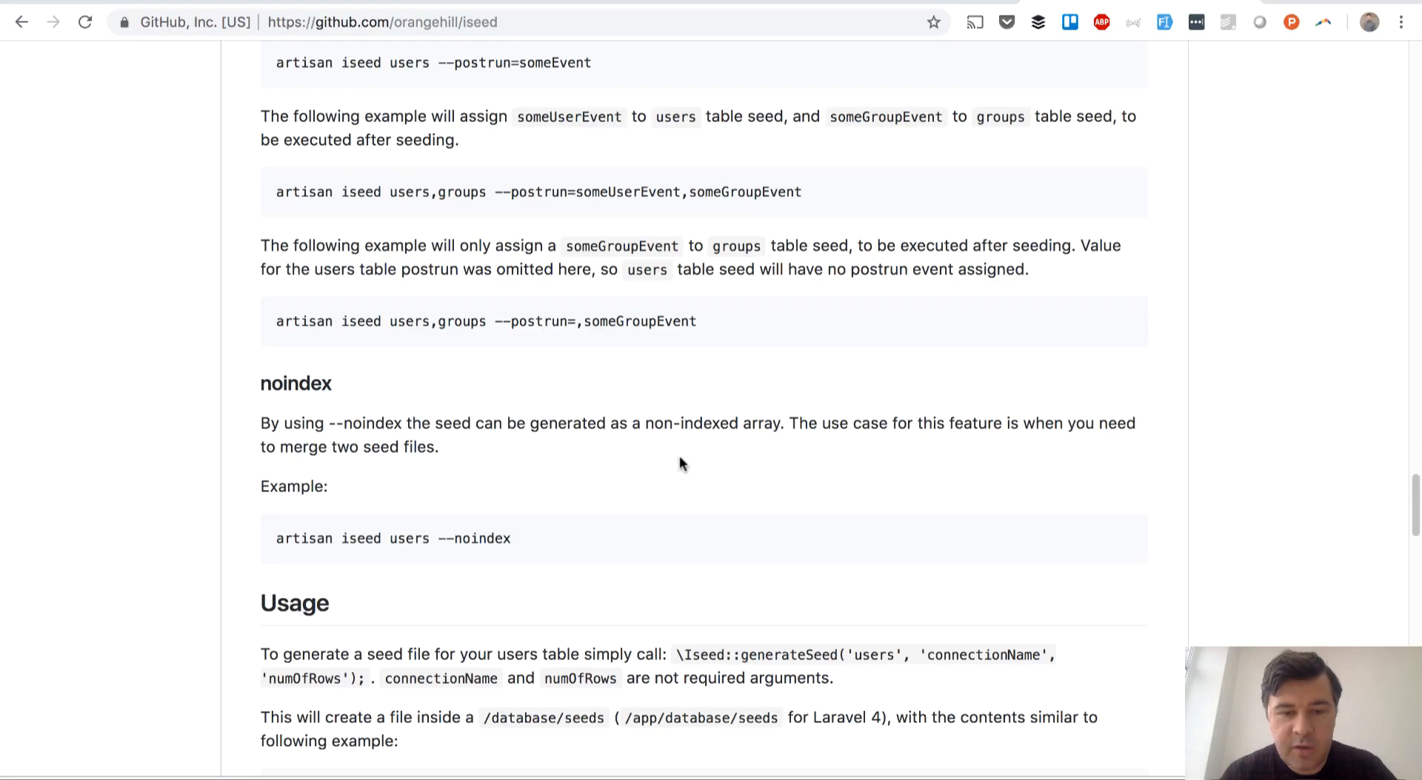
mouse_move(508, 536)
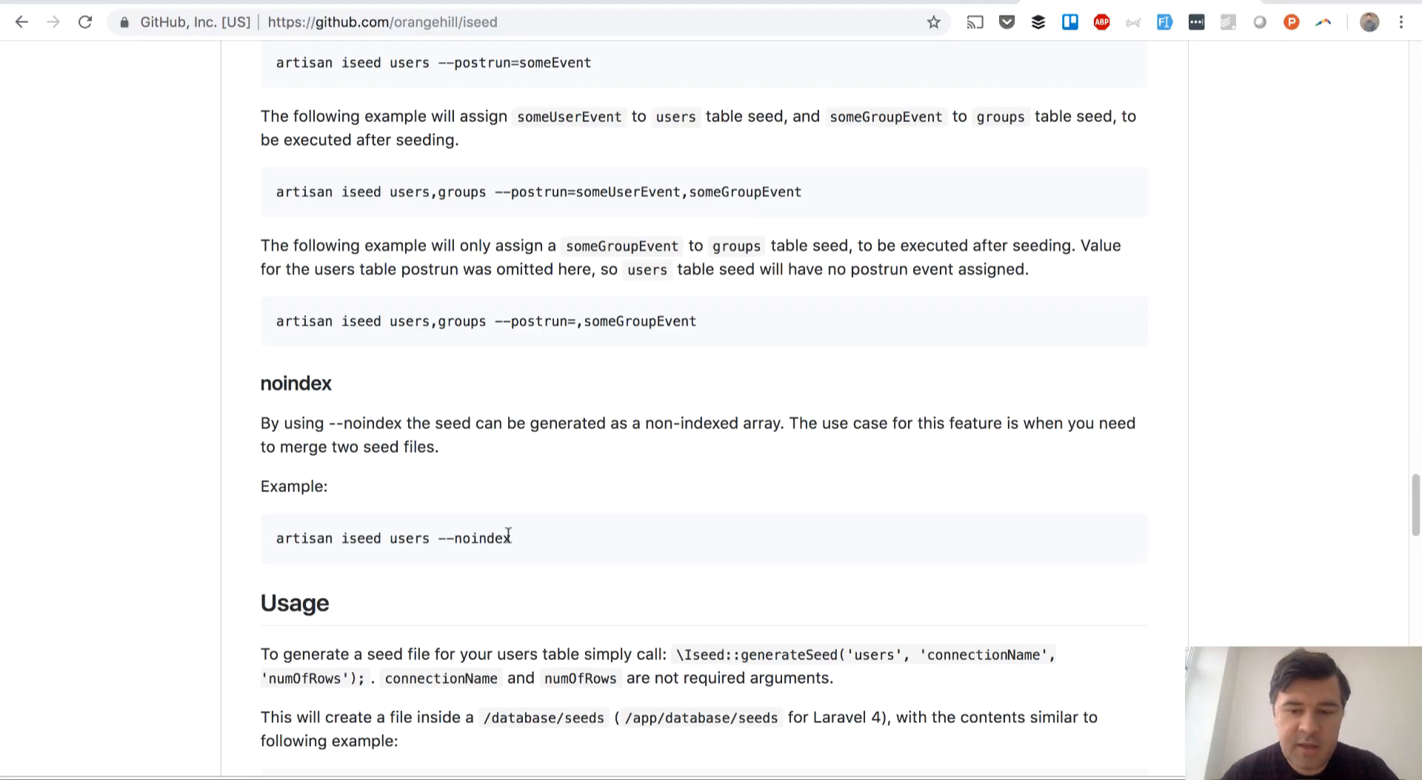
scroll("down", 3)
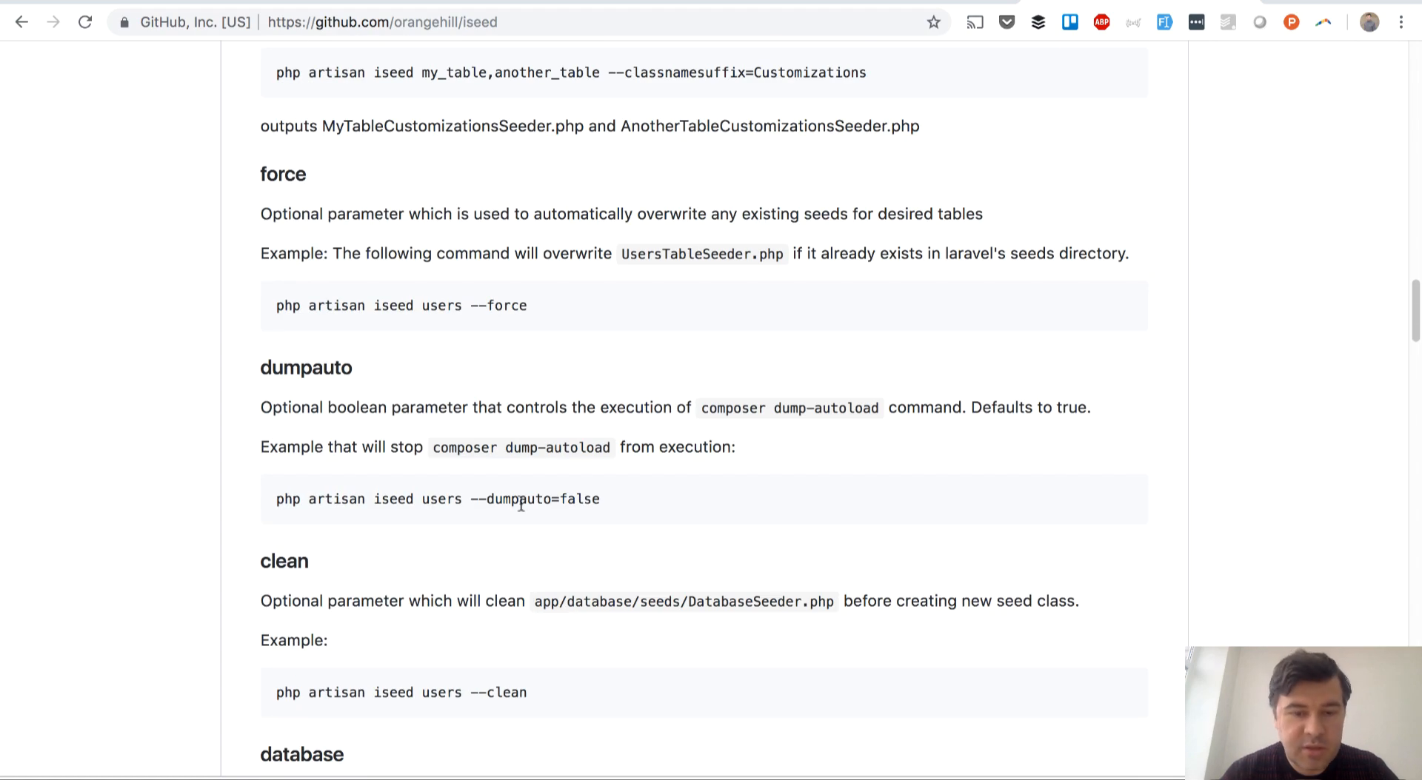
mouse_move(609, 506)
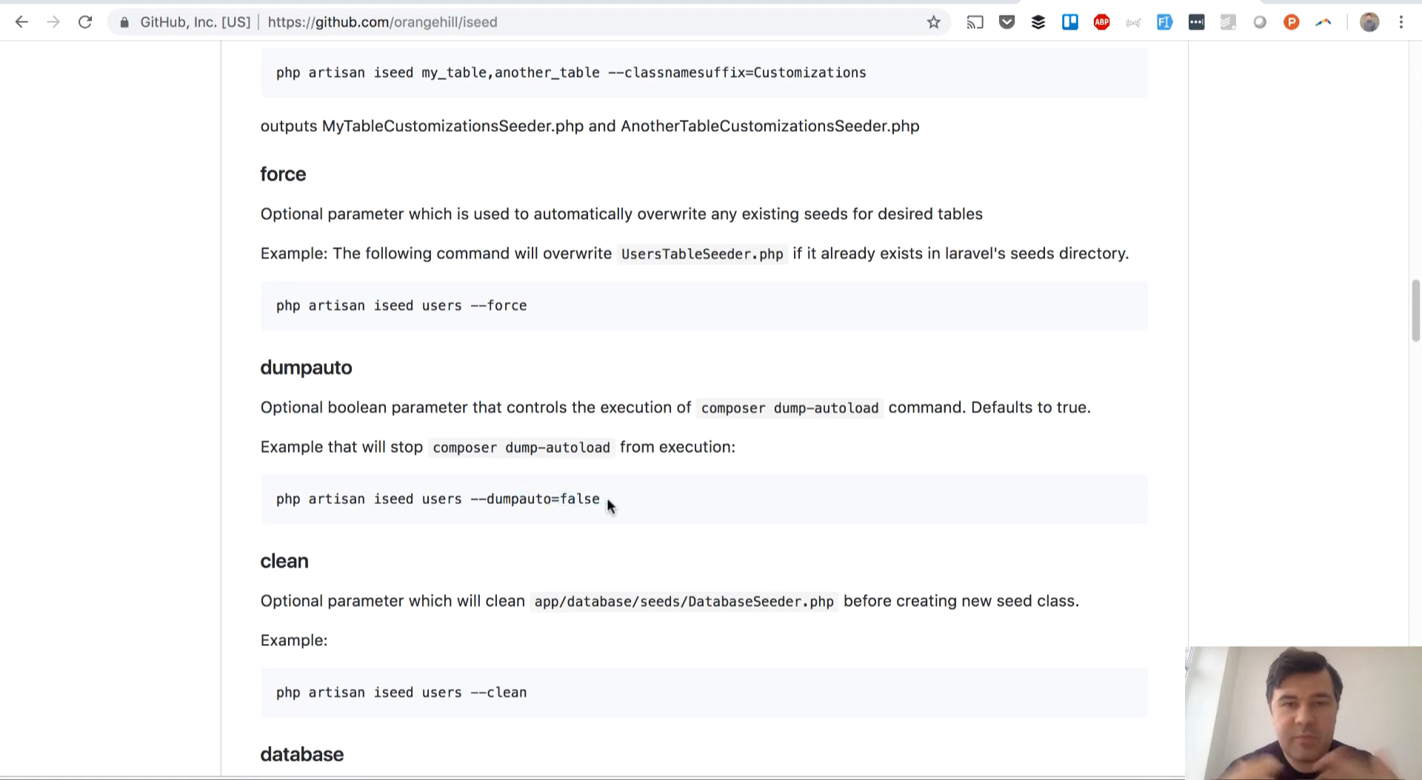